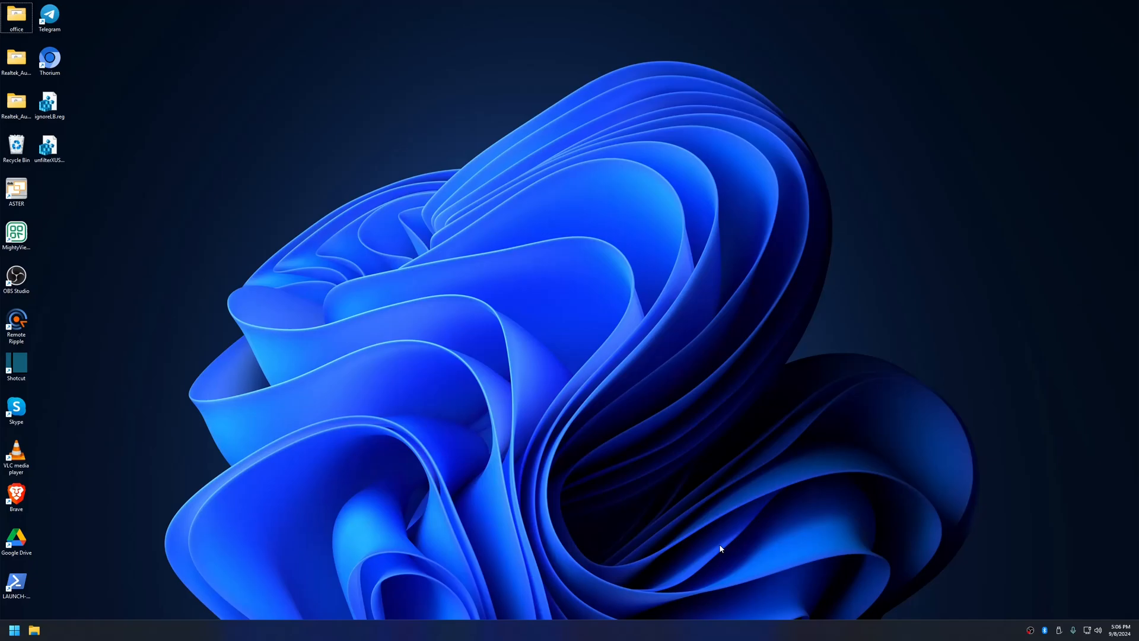
pyautogui.moveTo(699, 533)
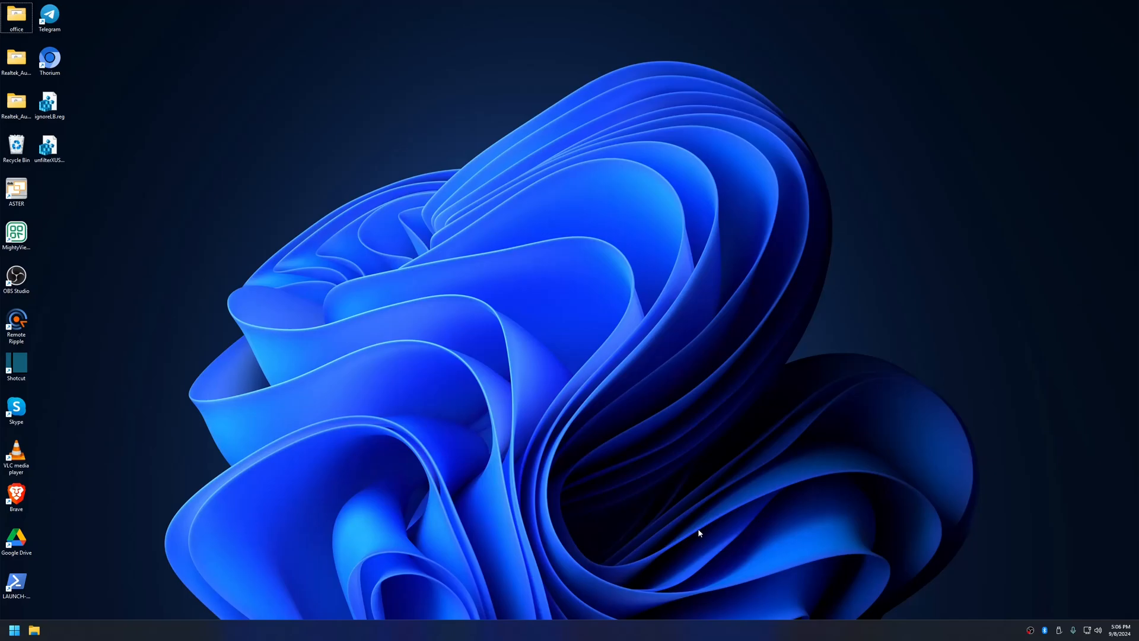
pyautogui.moveTo(396, 290)
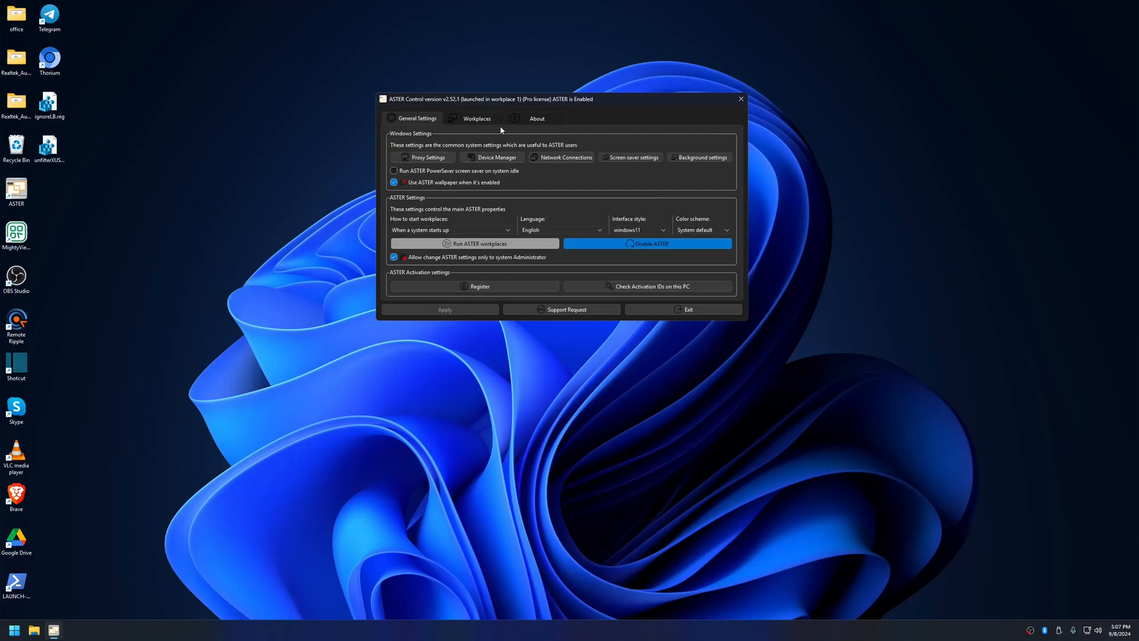
# Step: Review the Workplaces layout with assigned devices, then close ASTER Control
pyautogui.click(477, 118)
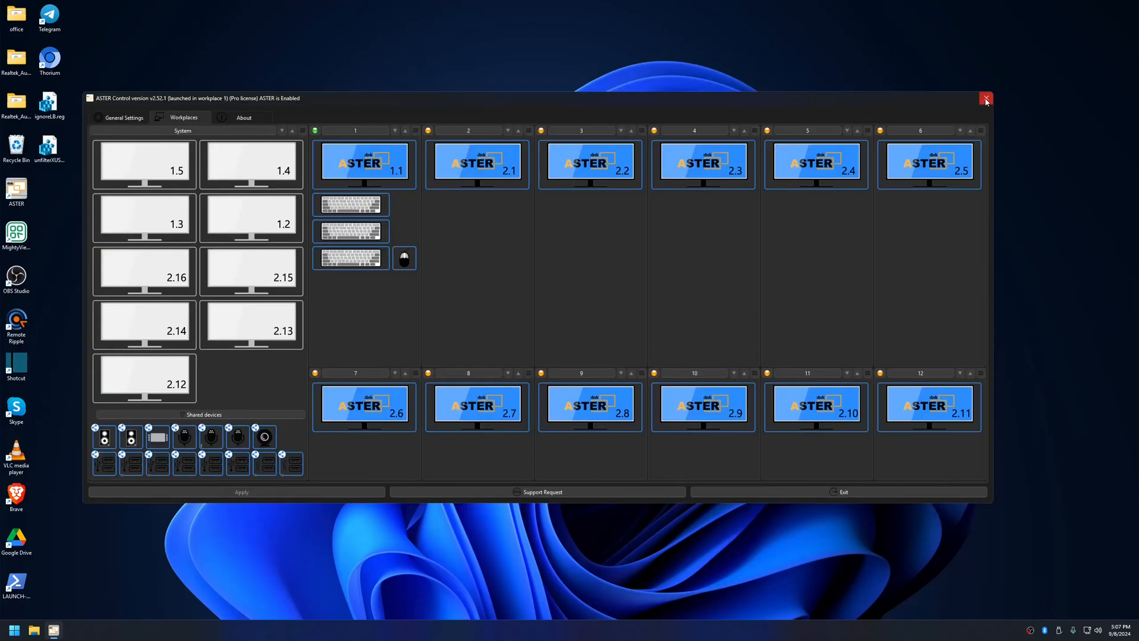
pyautogui.click(986, 99)
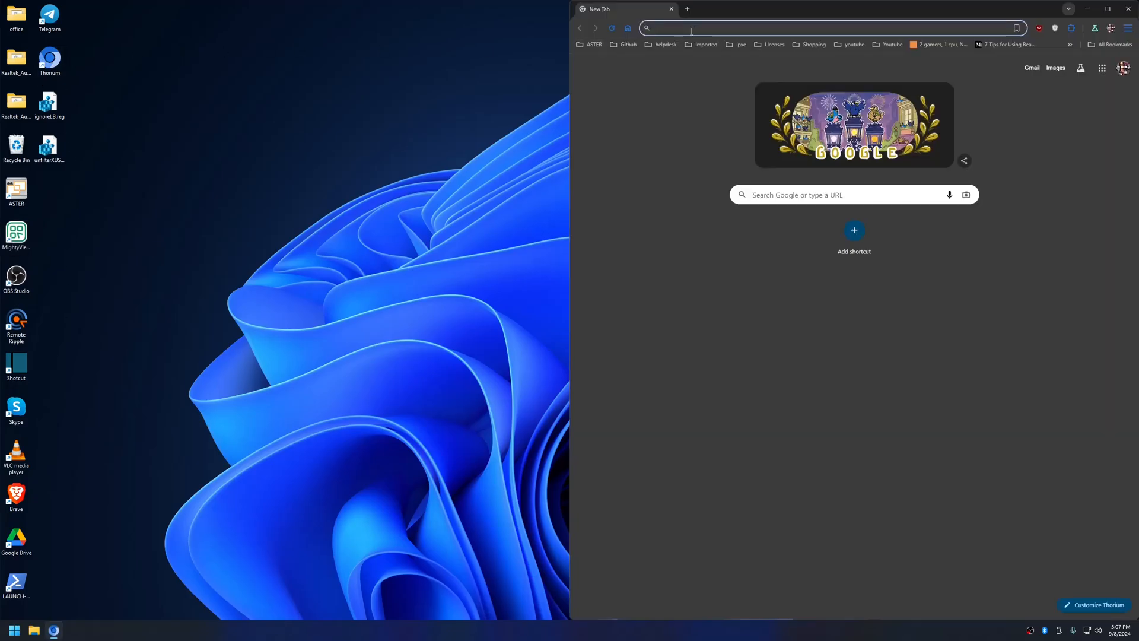
# Step: Visit remoteripple.com and reach its Download page in the browser
pyautogui.click(685, 8)
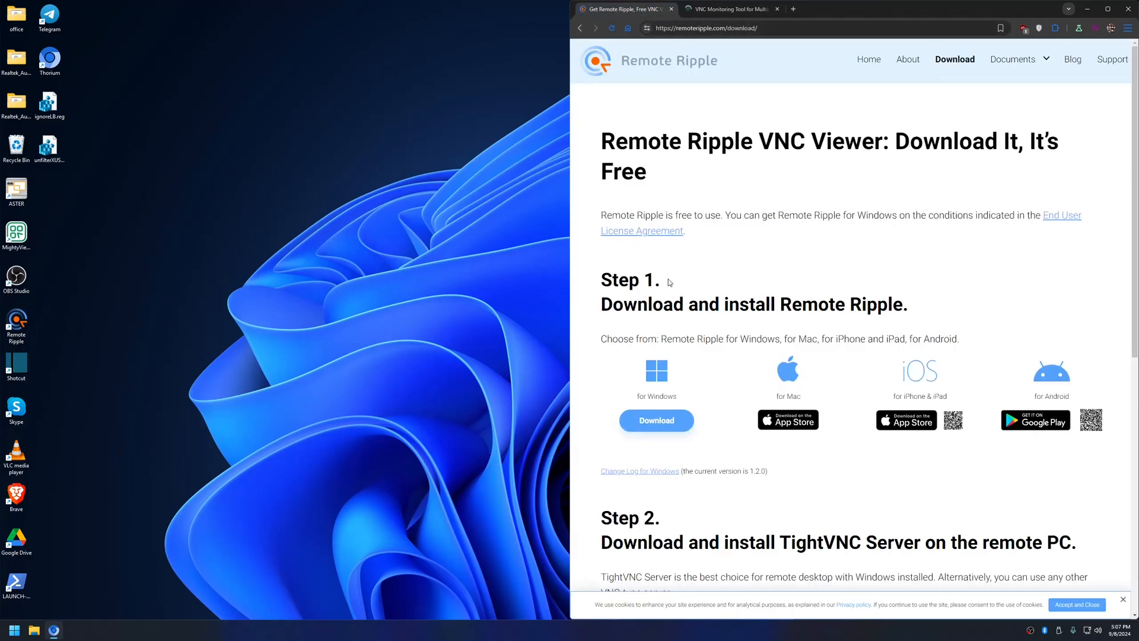
pyautogui.click(1107, 8)
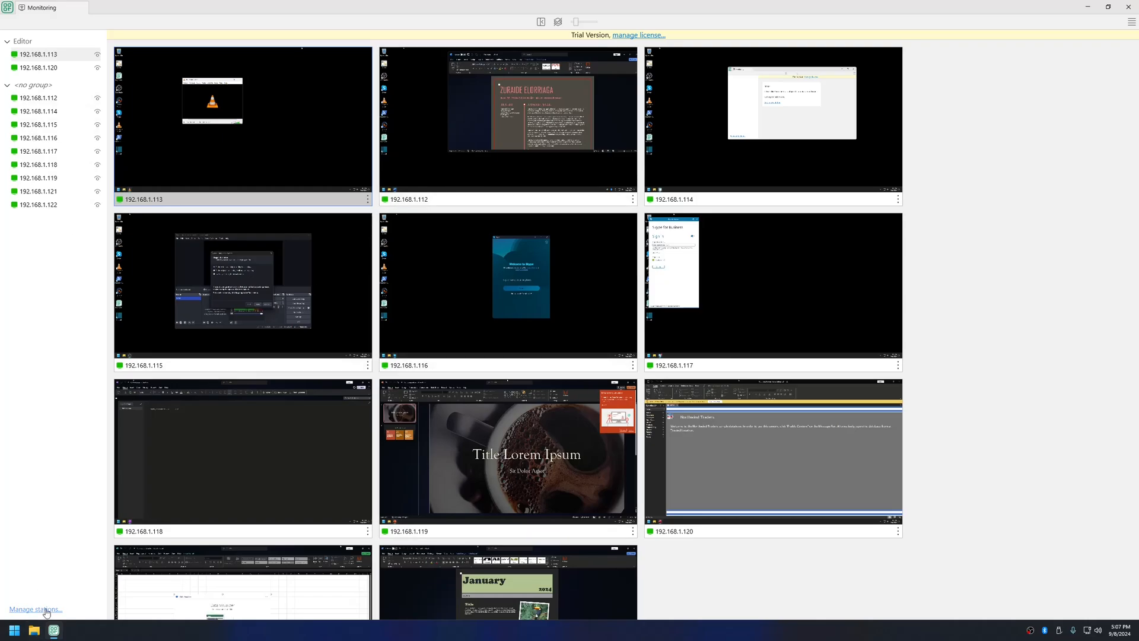
# Step: Bring up the station management page from the Manage stations link
pyautogui.click(35, 609)
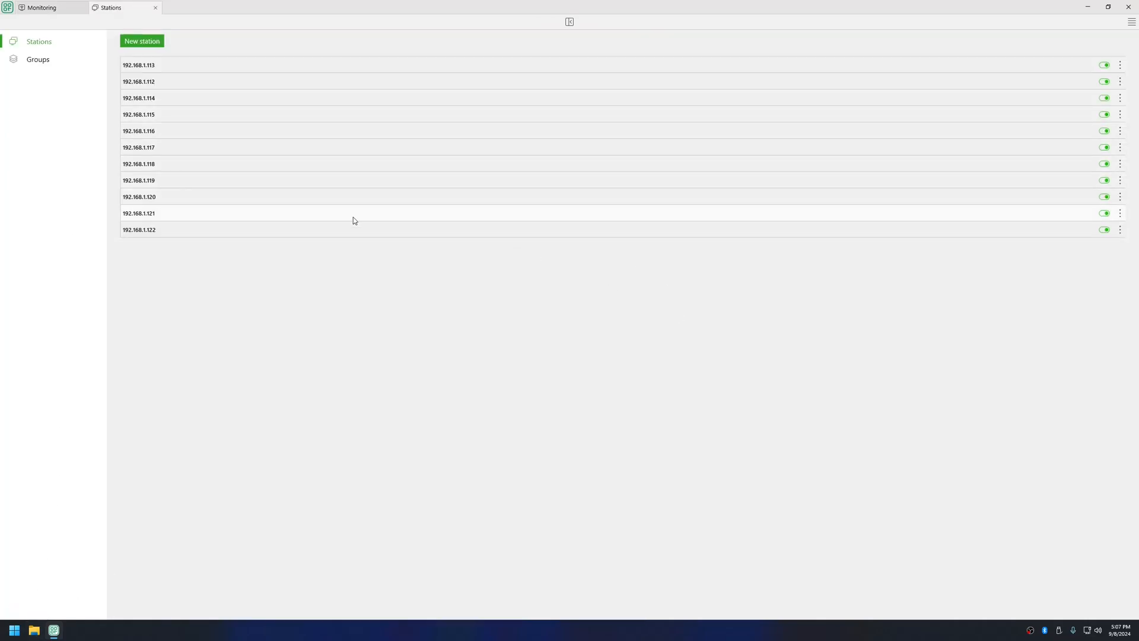
pyautogui.moveTo(378, 388)
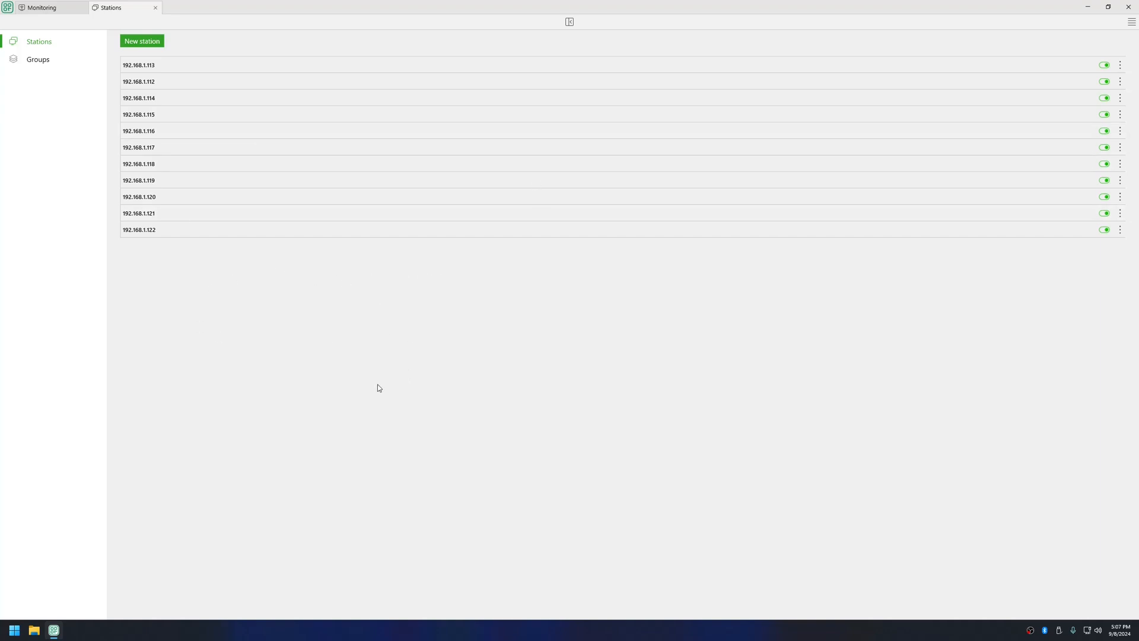
pyautogui.moveTo(858, 110)
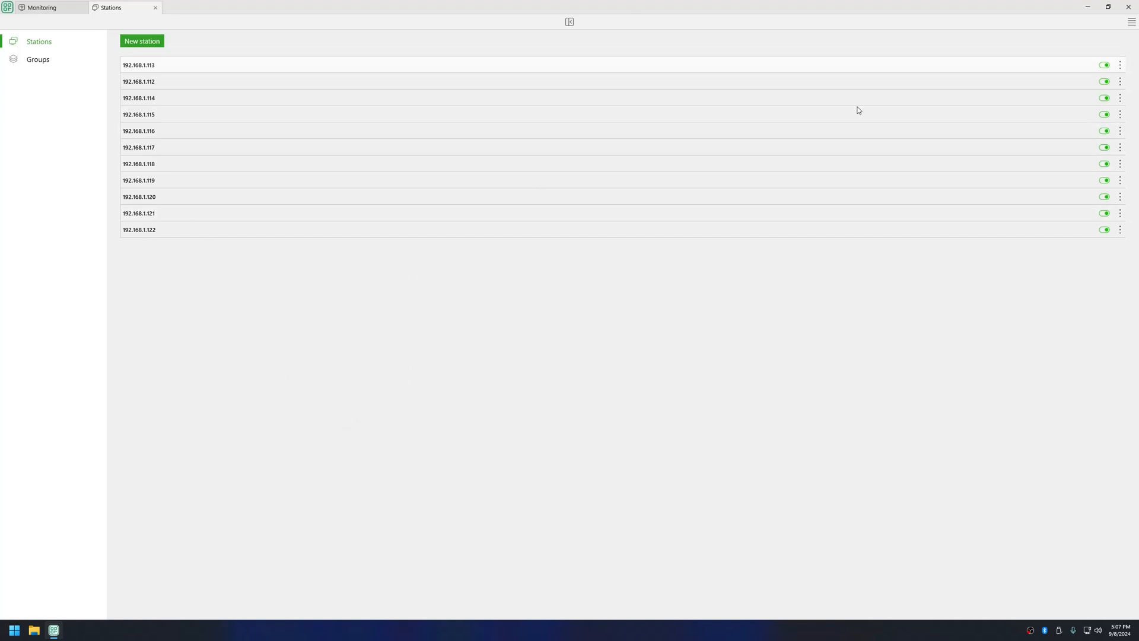
pyautogui.moveTo(156, 53)
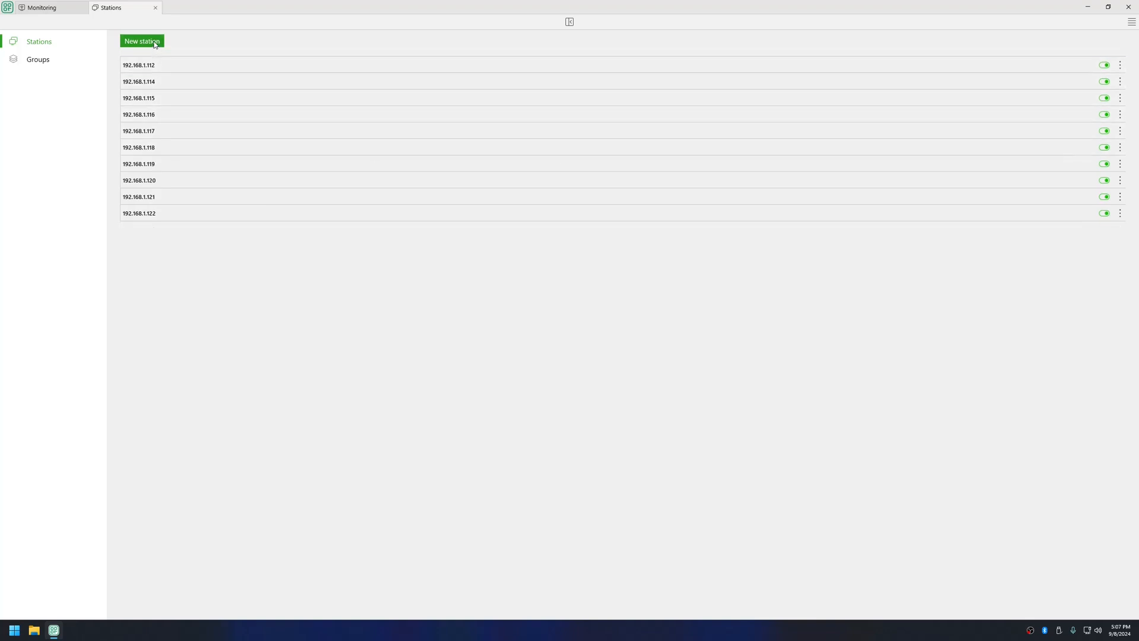
pyautogui.moveTo(141, 41)
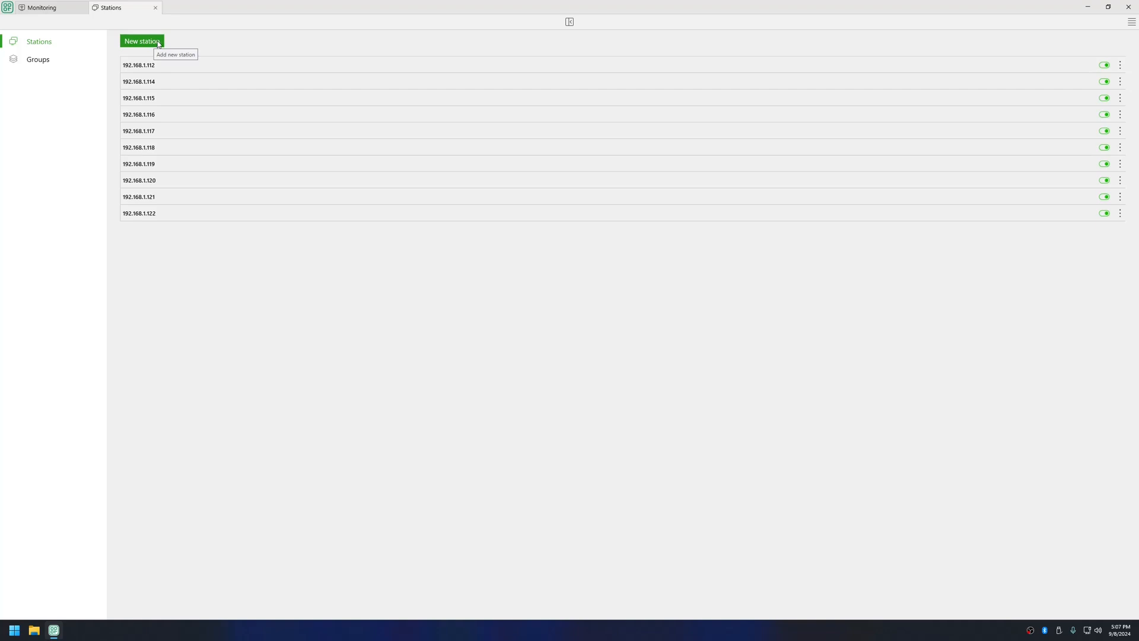
pyautogui.moveTo(141, 40)
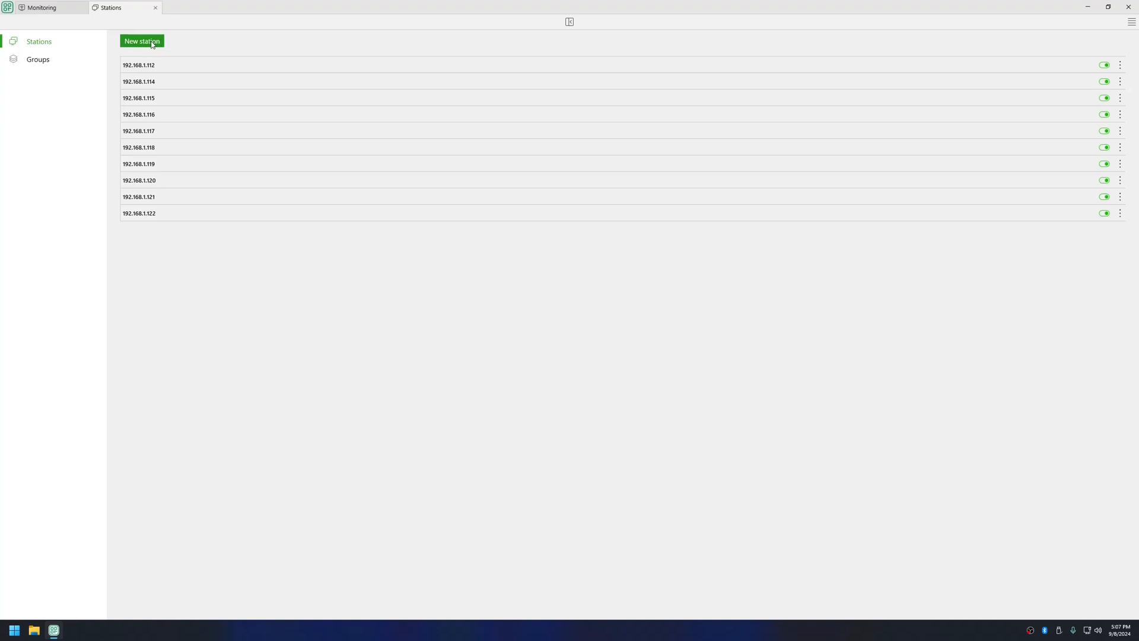
# Step: Start a new station with host 192.168.1.113, leaving port and password at defaults
pyautogui.click(141, 40)
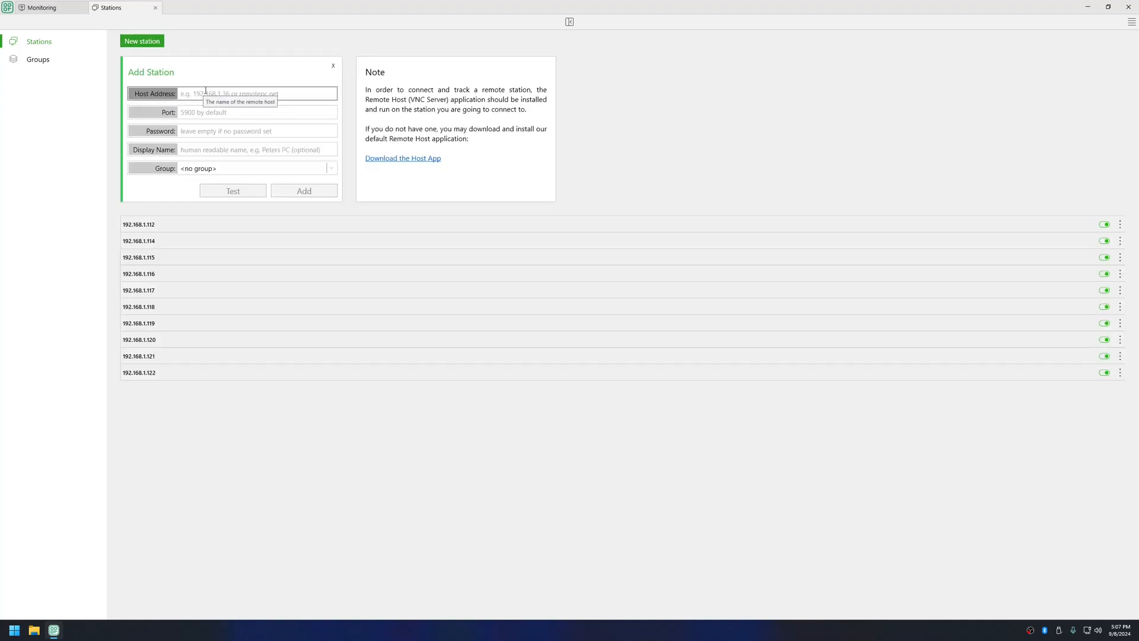
pyautogui.write('192.168.1.1')
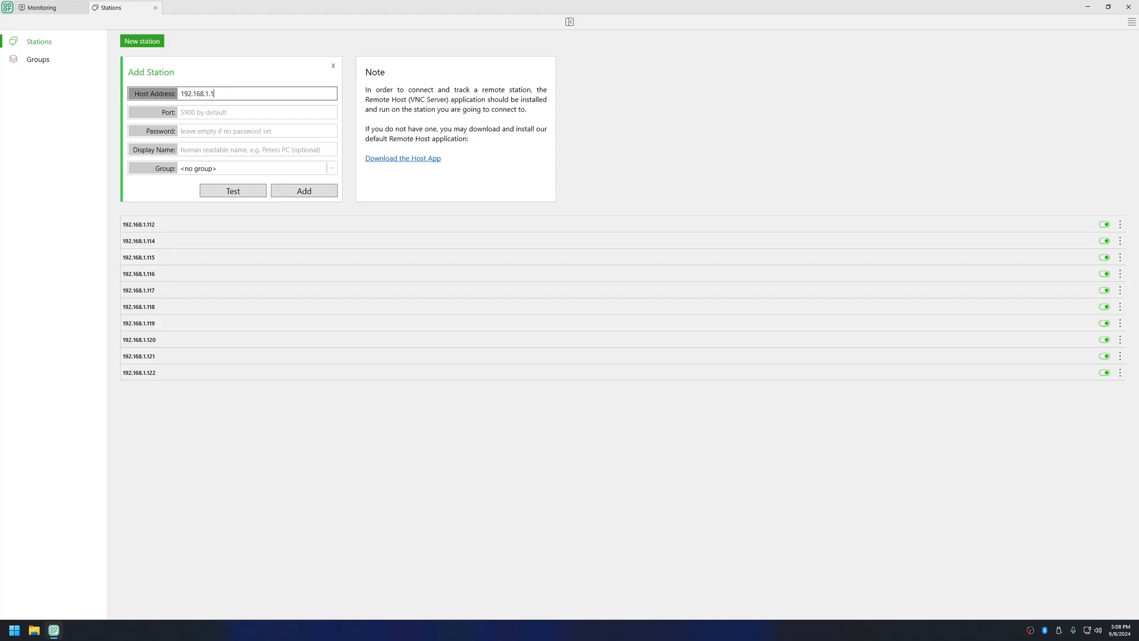
pyautogui.write('13')
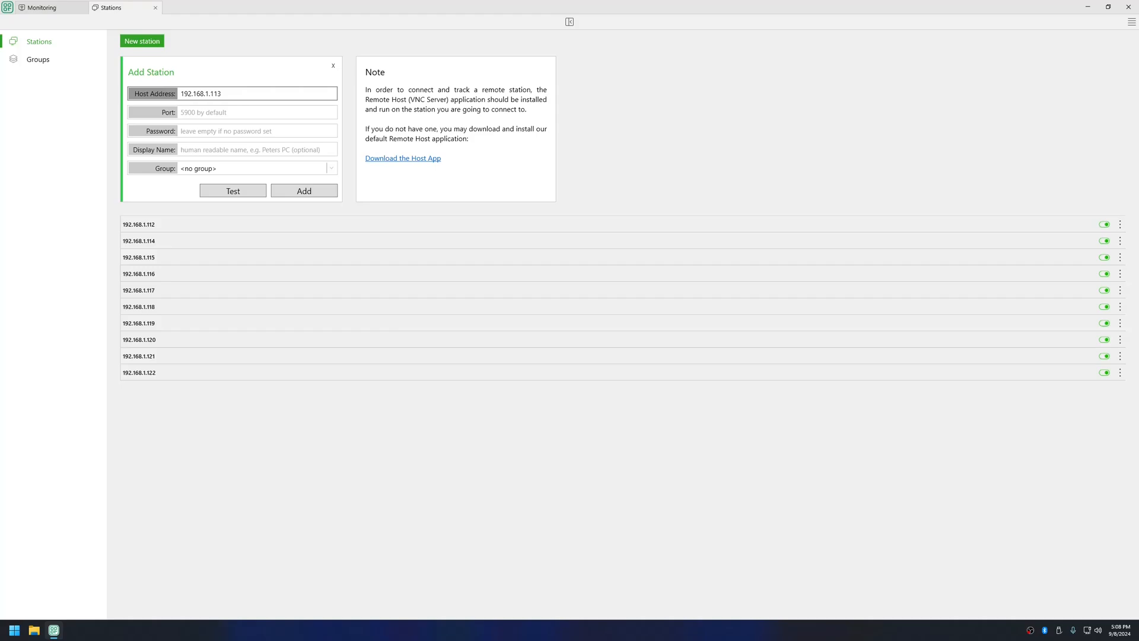
pyautogui.click(256, 112)
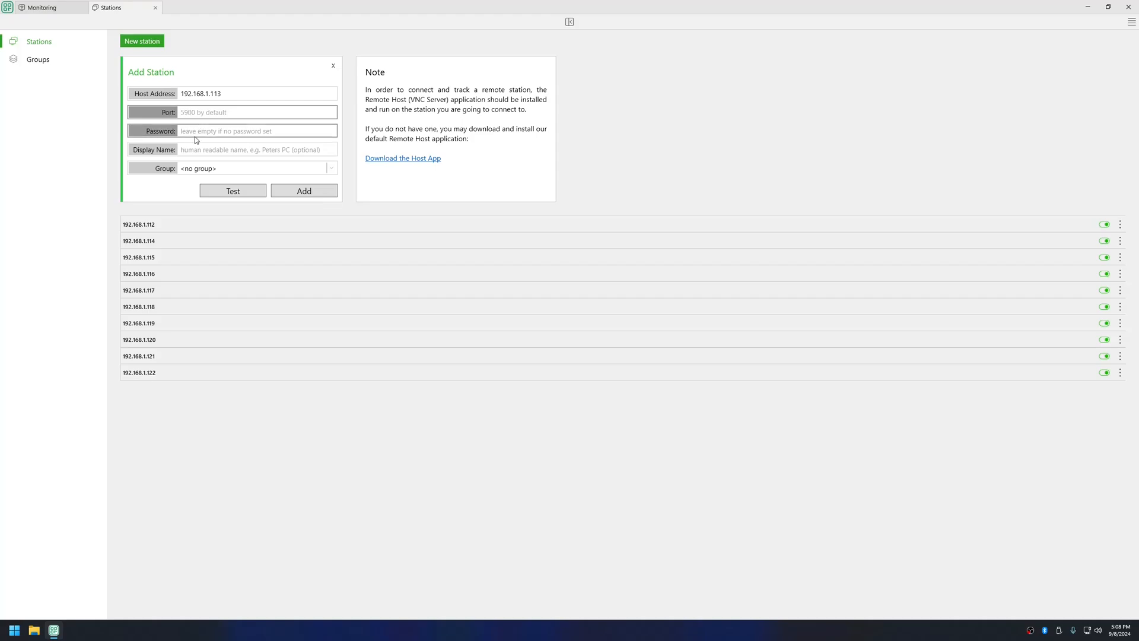
pyautogui.click(257, 130)
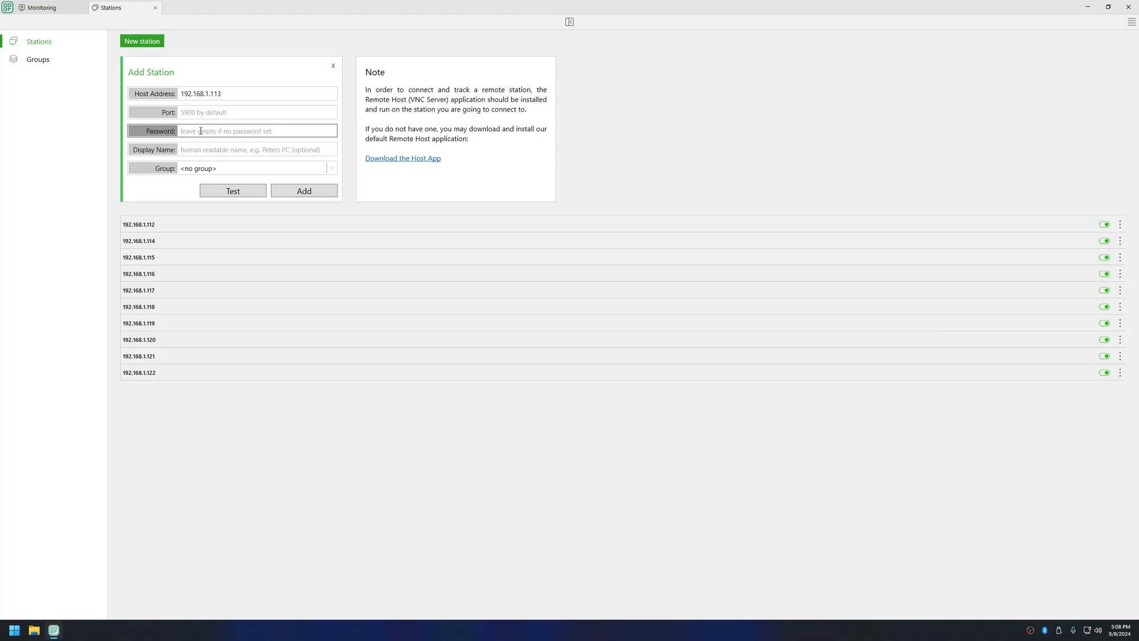
pyautogui.moveTo(177, 128)
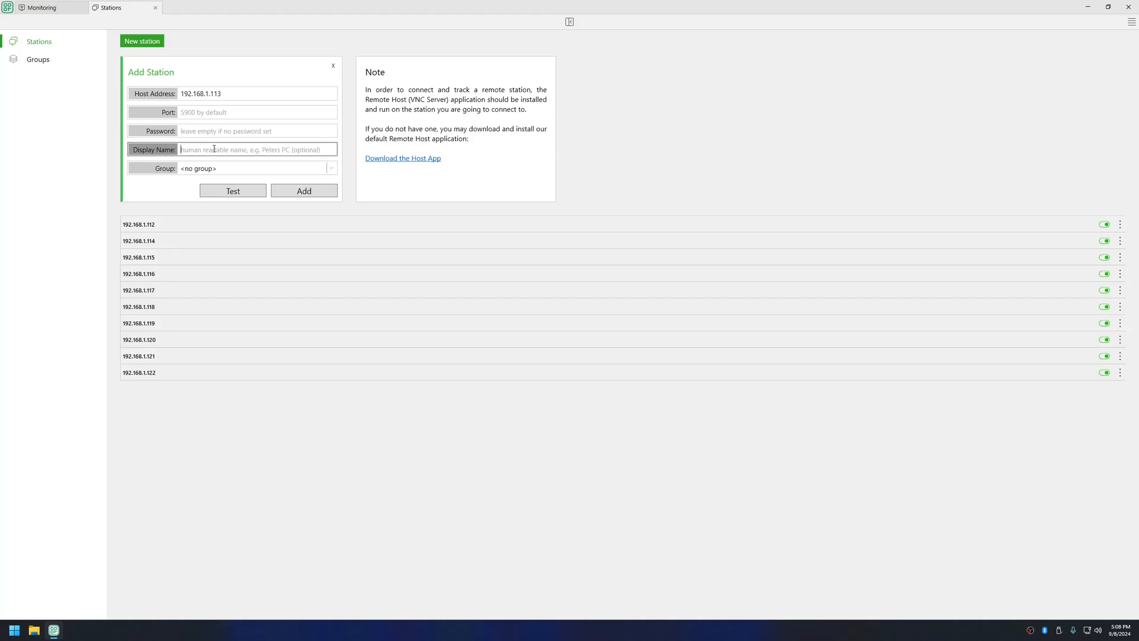
# Step: Name the station Workplace 3, assign the Editor group, test the connection and add it
pyautogui.write('Workplace')
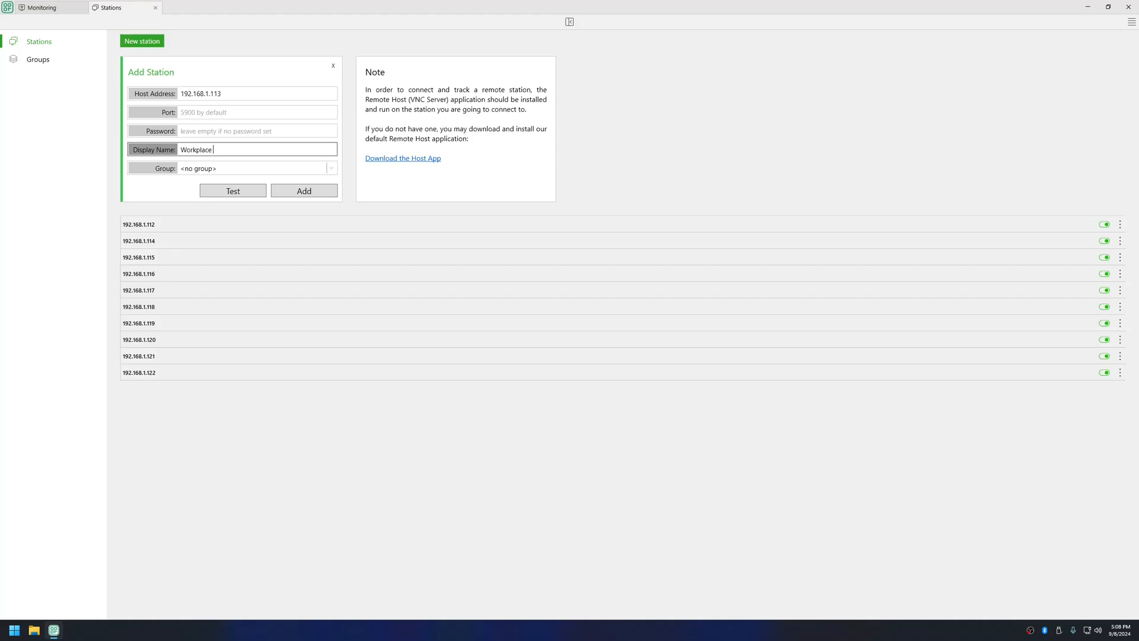
pyautogui.write('3')
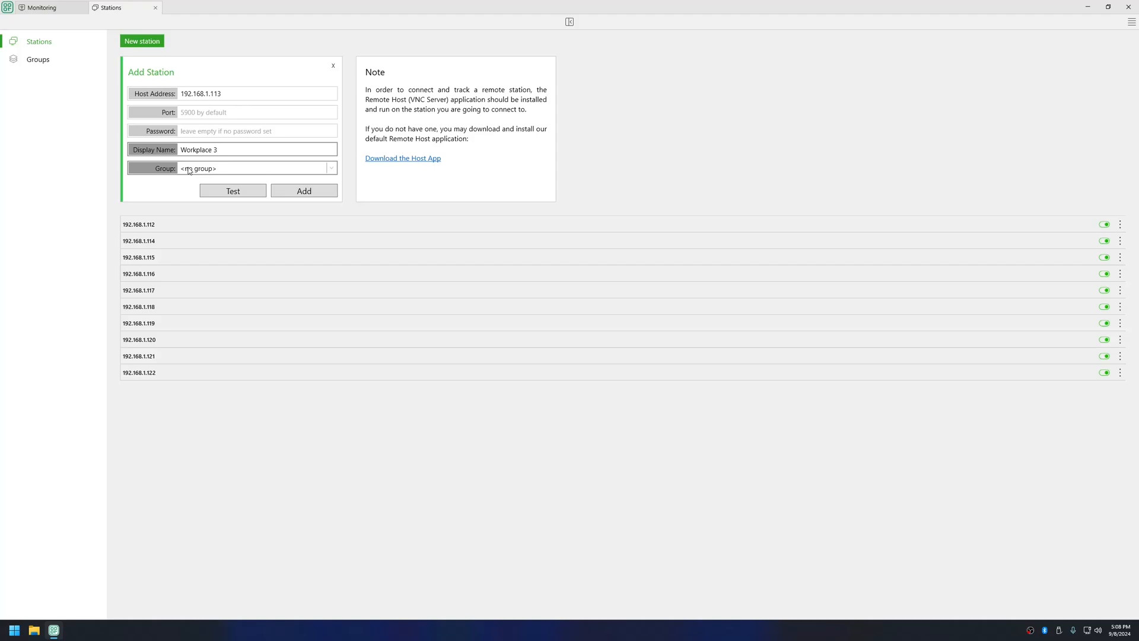
pyautogui.click(331, 168)
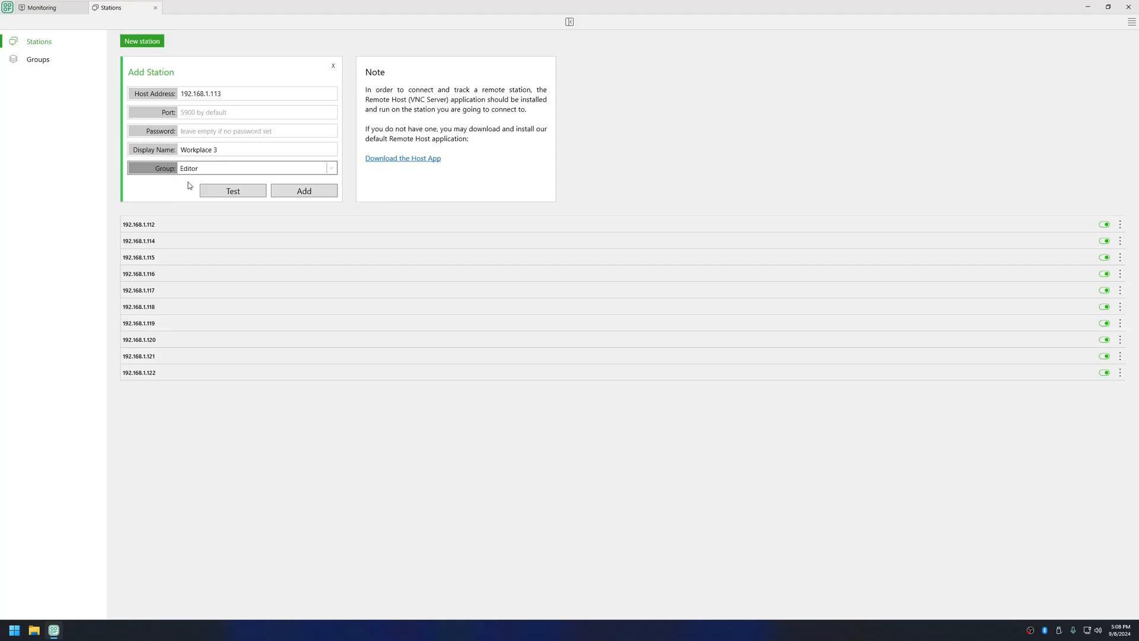
pyautogui.click(256, 111)
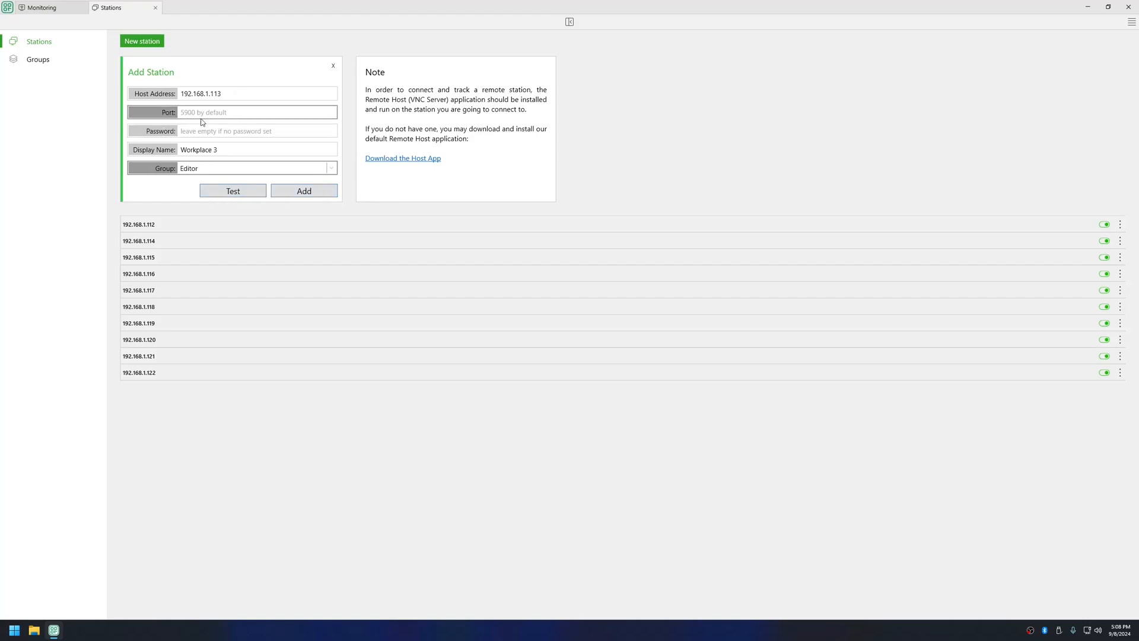
pyautogui.click(232, 190)
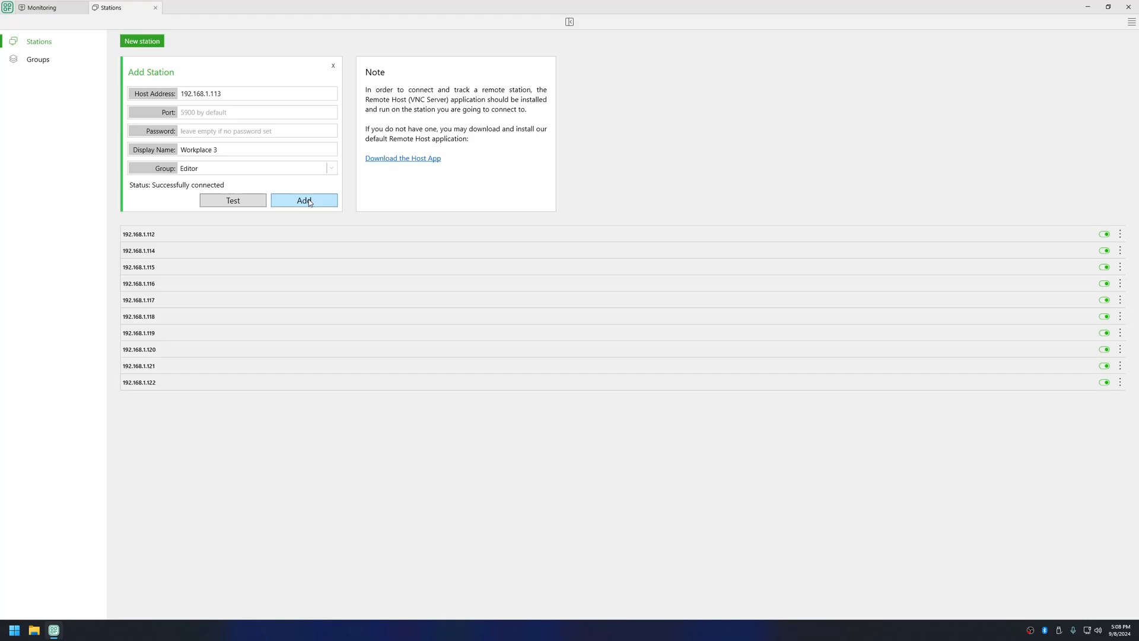
pyautogui.click(304, 199)
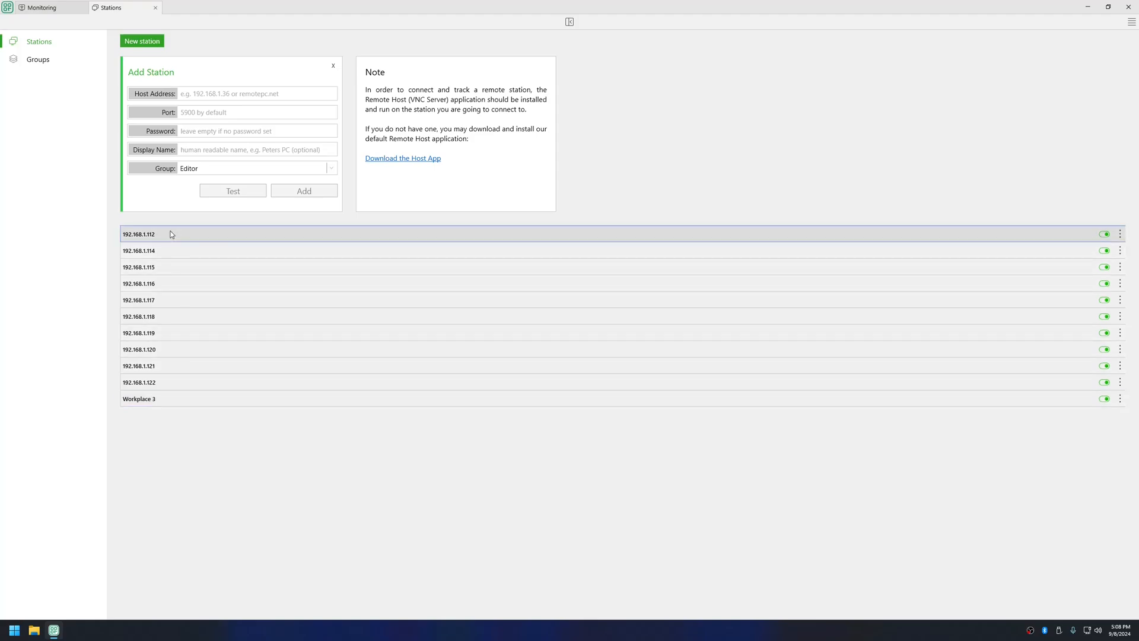
pyautogui.moveTo(1123, 236)
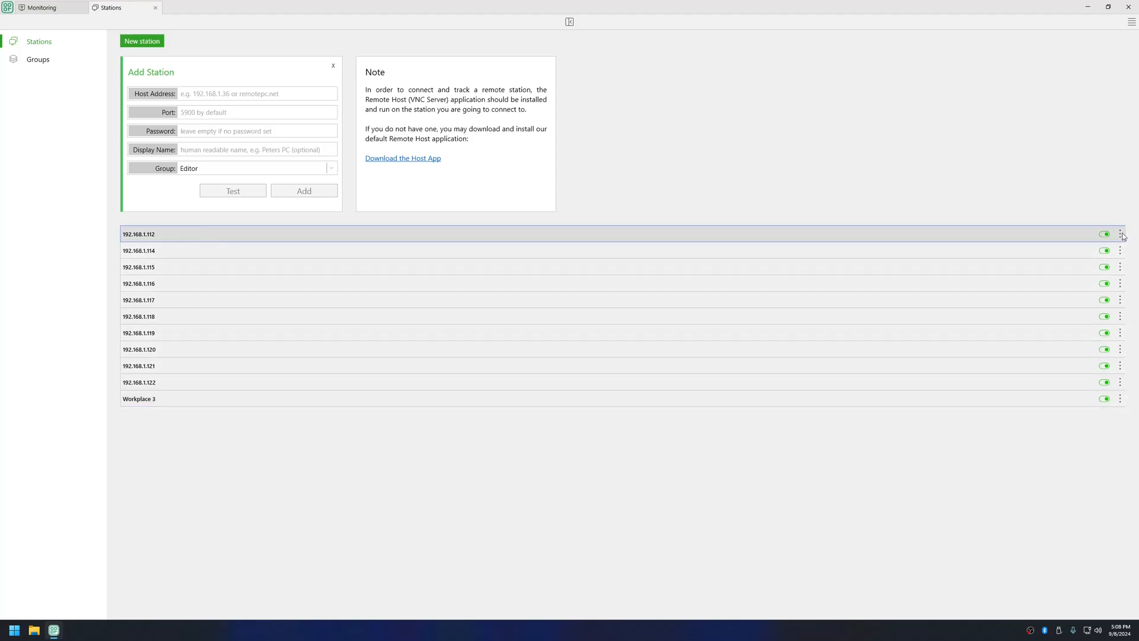
# Step: Edit station 192.168.1.112 to display name Workplace 2, test the connection and save
pyautogui.click(1120, 234)
pyautogui.write('W')
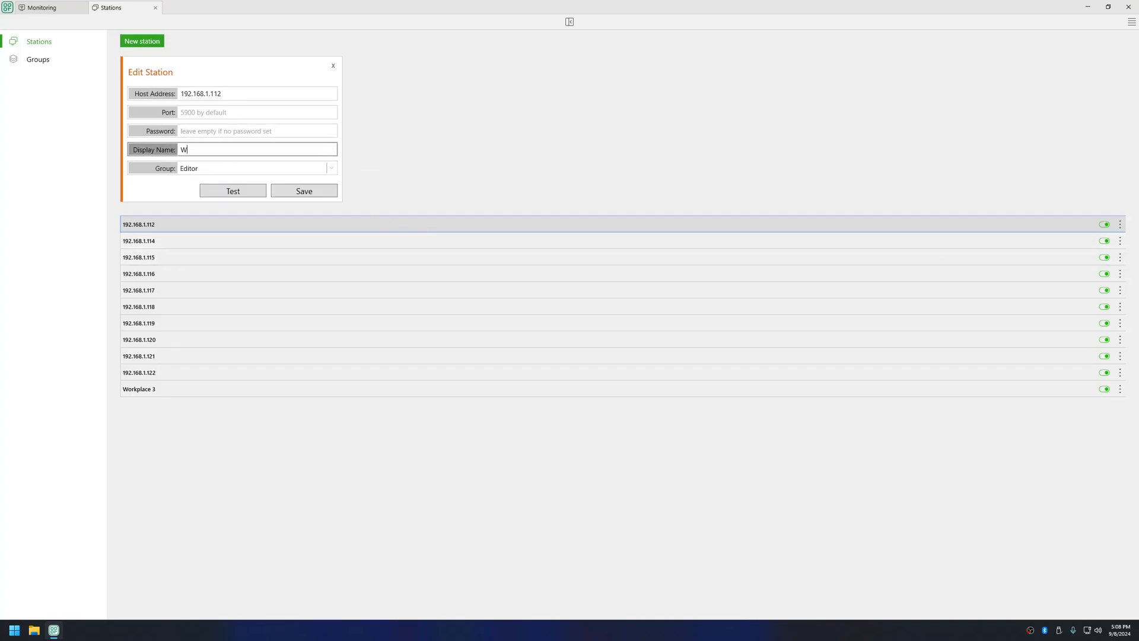
pyautogui.write('orkplace 3')
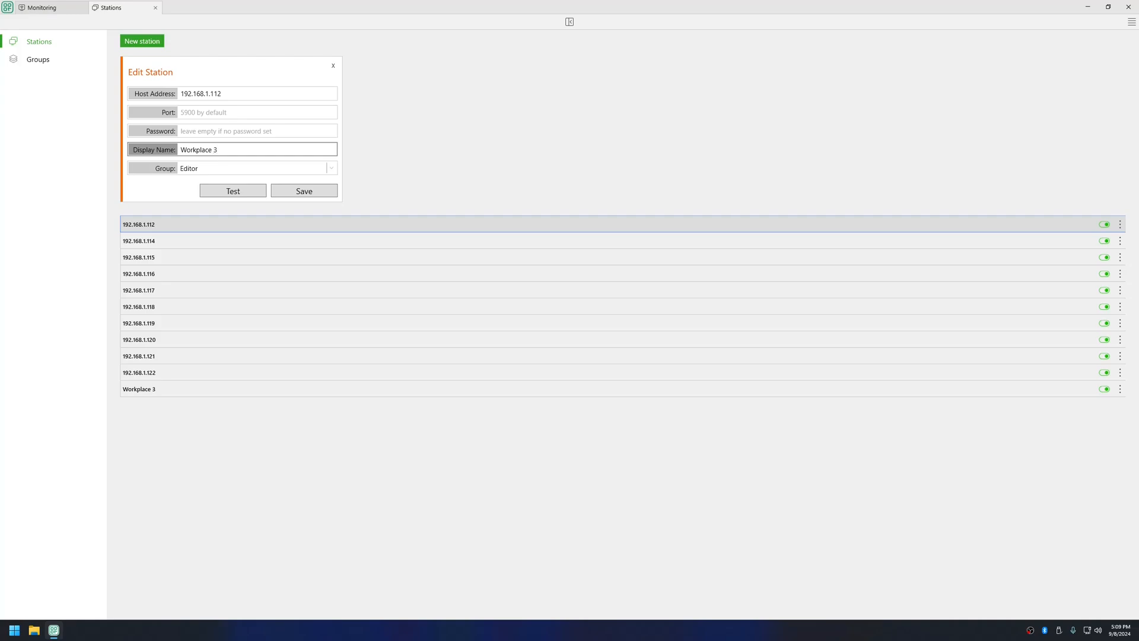
pyautogui.click(232, 189)
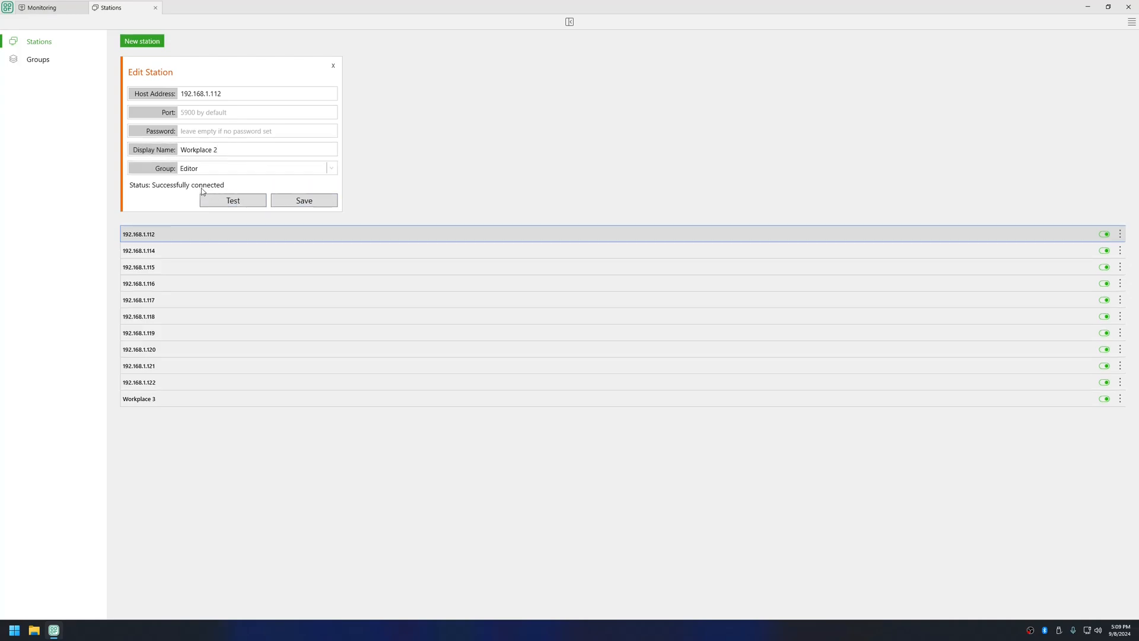
pyautogui.click(303, 200)
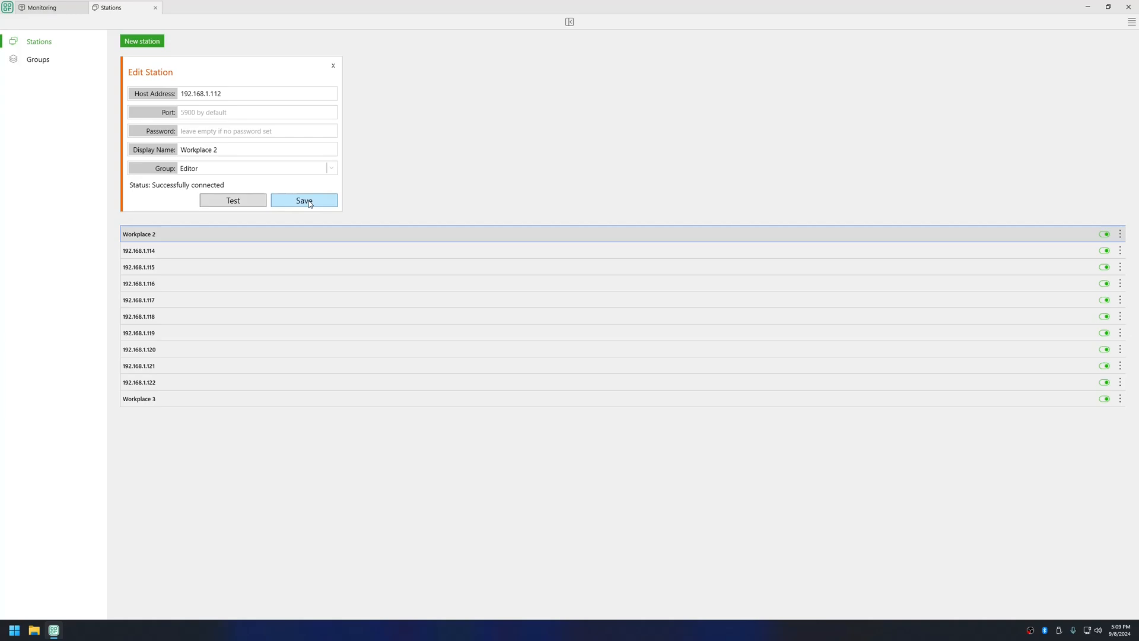
pyautogui.moveTo(27, 571)
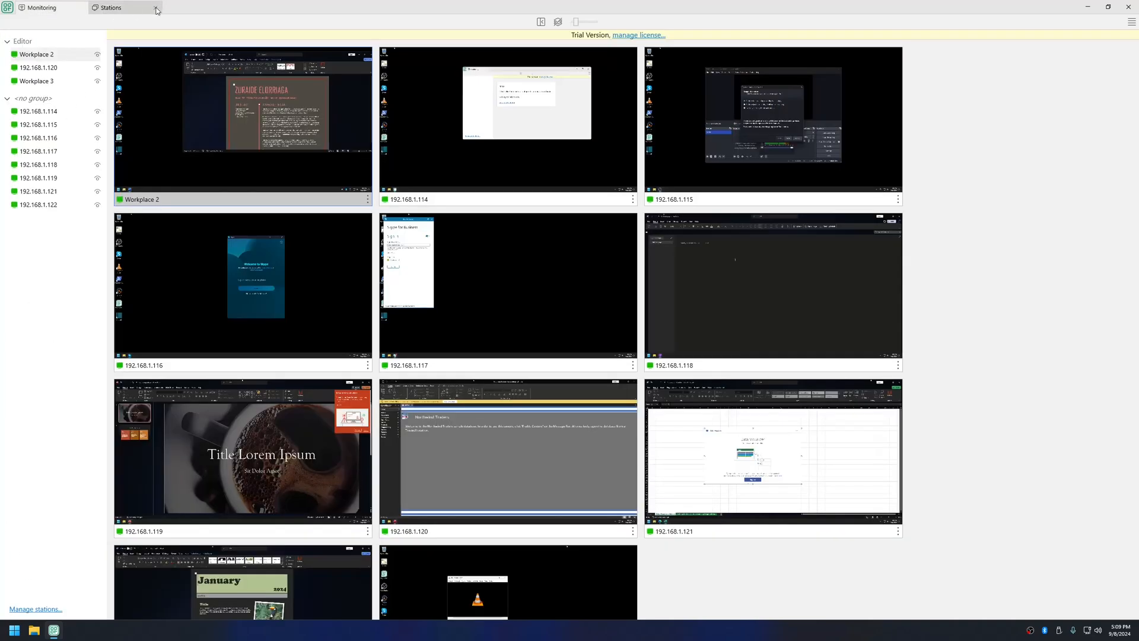
# Step: Return to the monitoring grid, set previews to four per row, then close MightyViewer
pyautogui.click(156, 8)
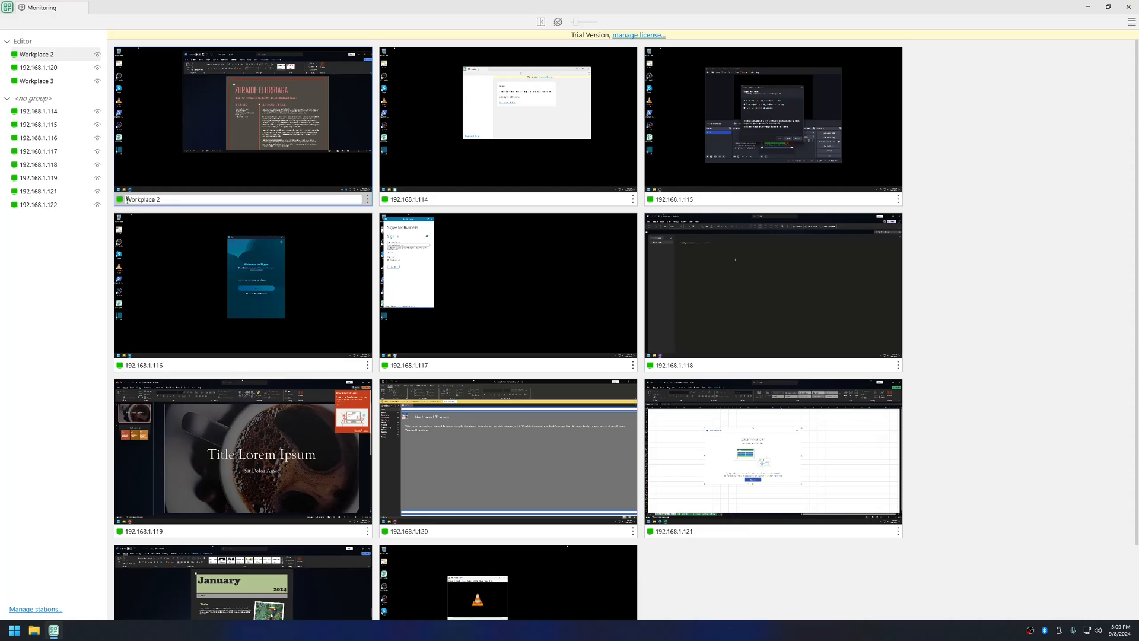
pyautogui.scroll(-3)
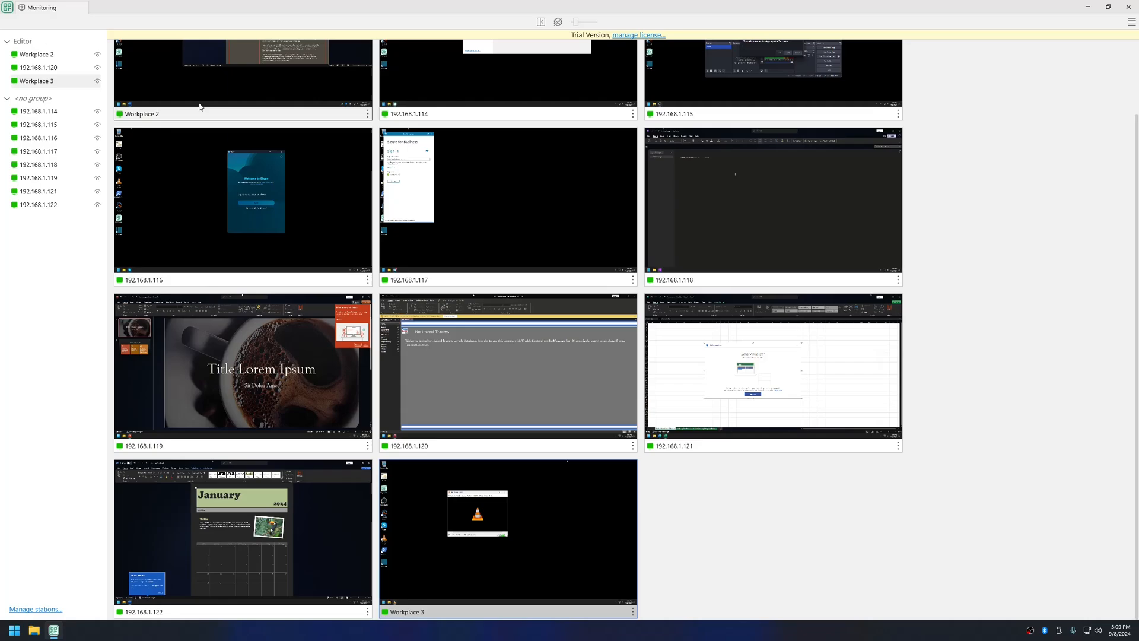
pyautogui.moveTo(539, 472)
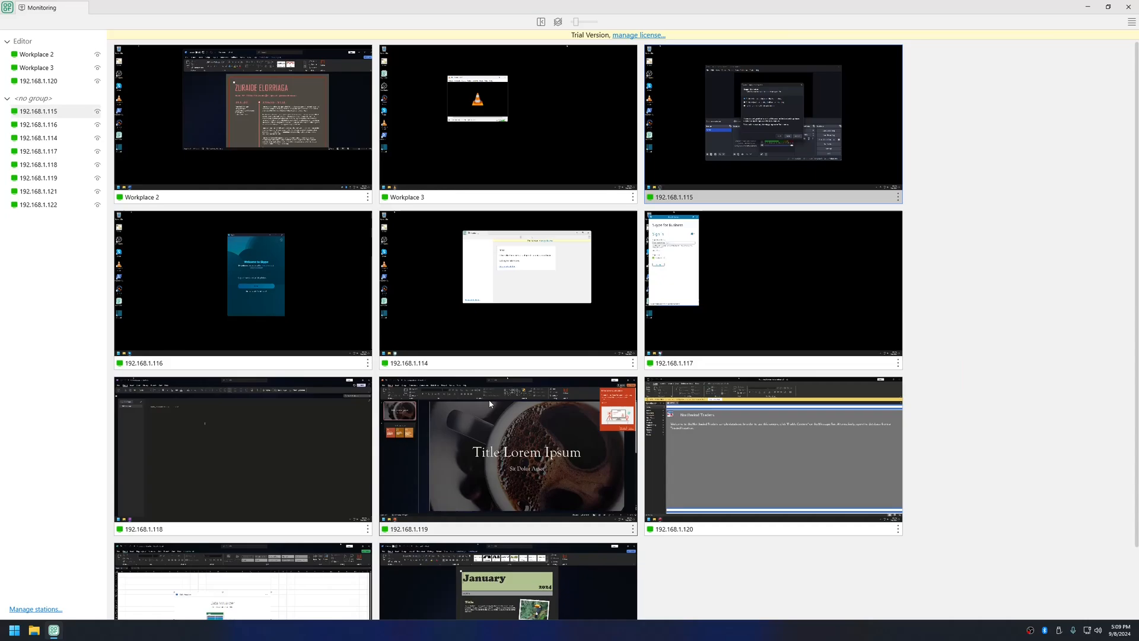
pyautogui.scroll(-3)
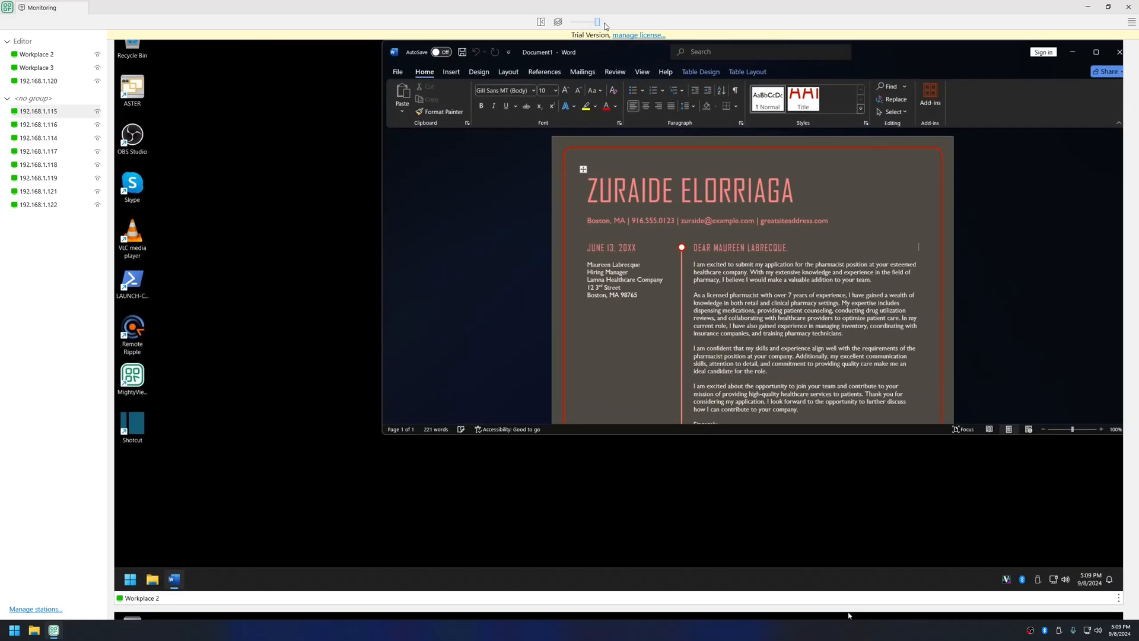
pyautogui.click(558, 22)
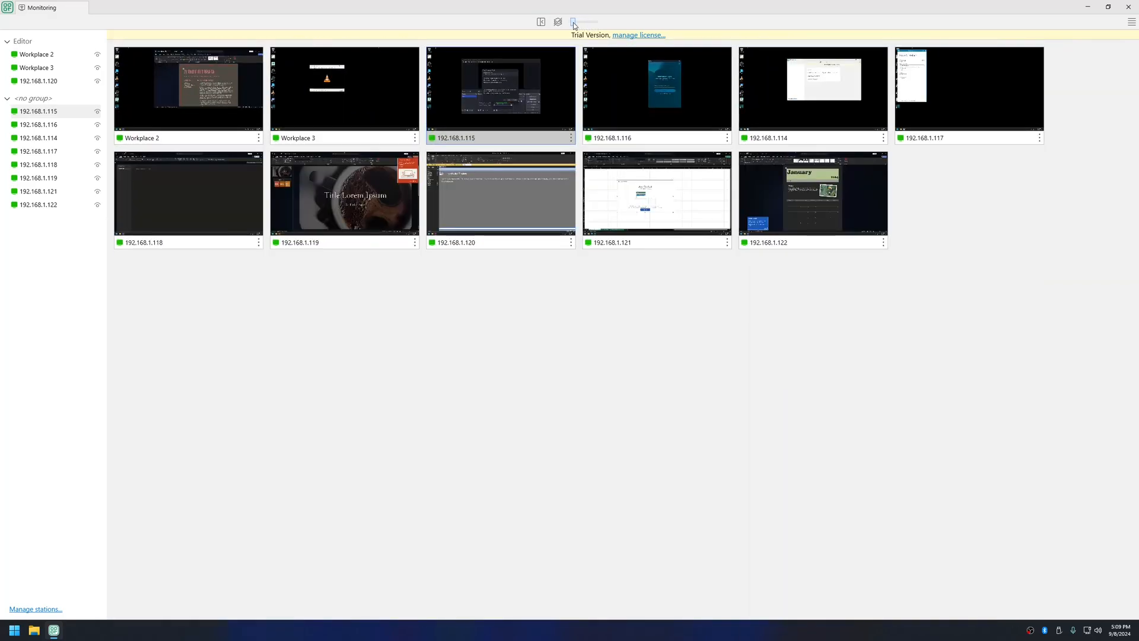
pyautogui.click(573, 21)
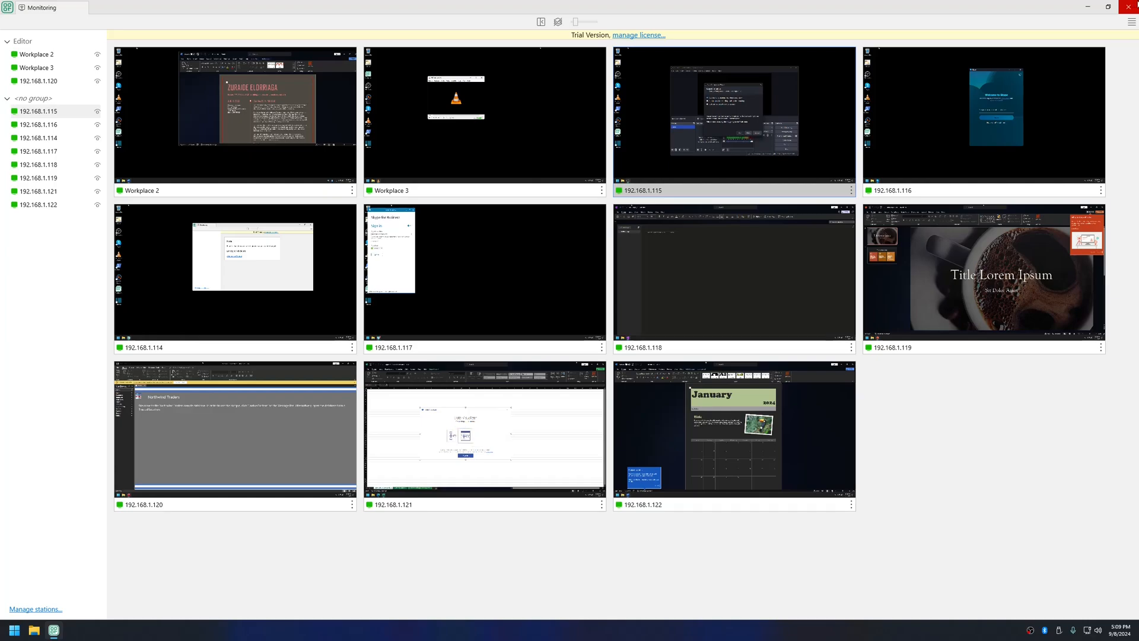
pyautogui.click(1130, 7)
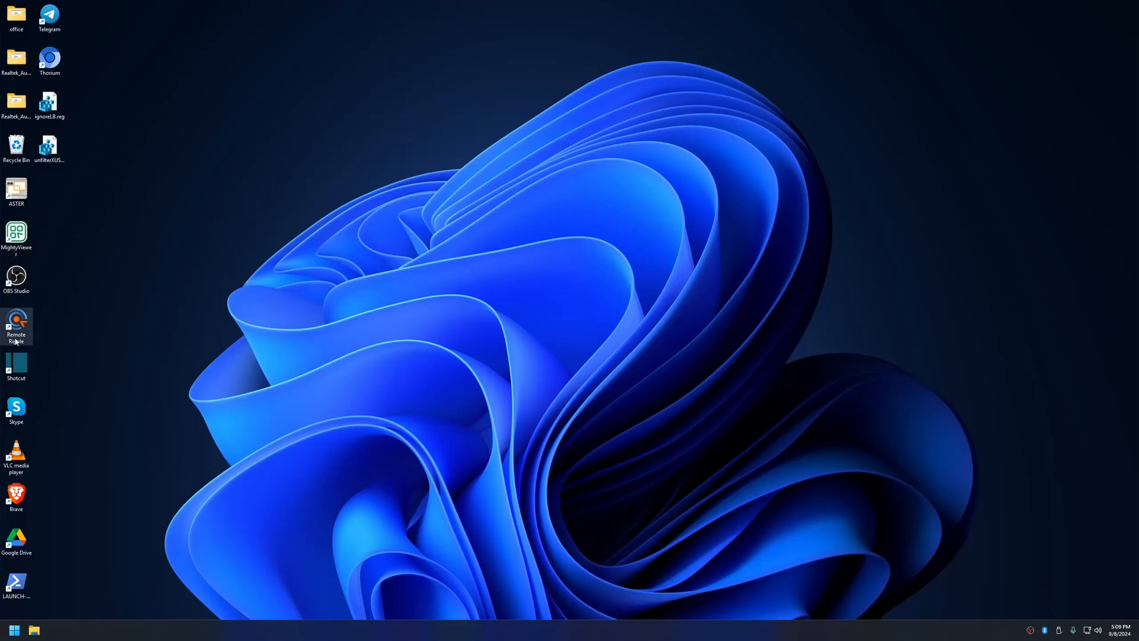
# Step: Launch Remote Ripple and connect to 192.168.1.113, showing its desktop
pyautogui.doubleClick(15, 325)
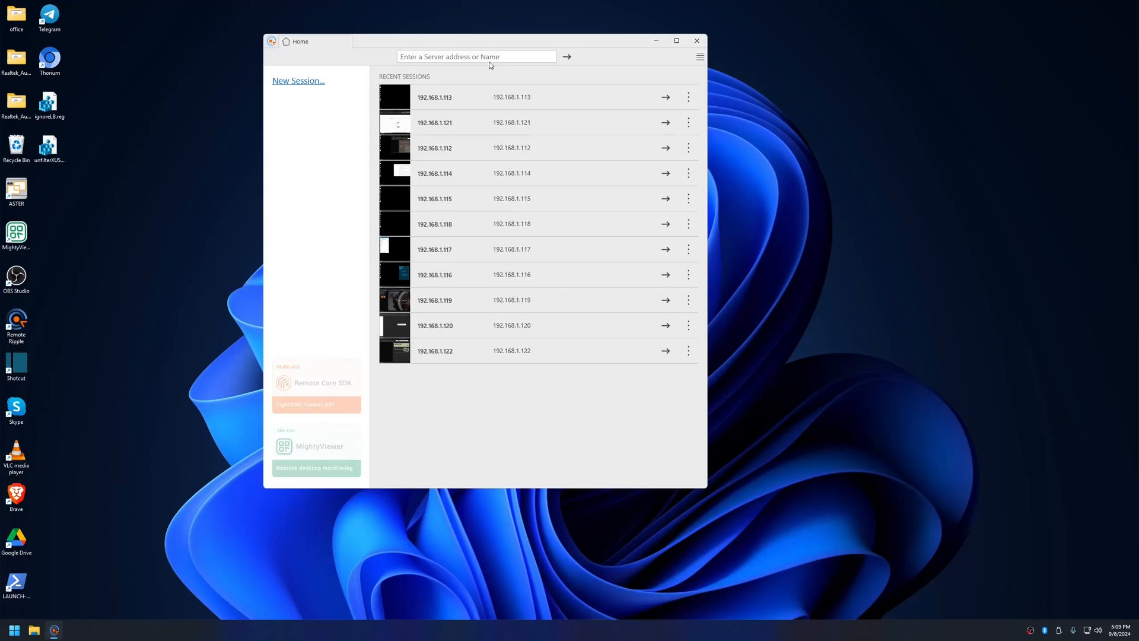
pyautogui.moveTo(591, 79)
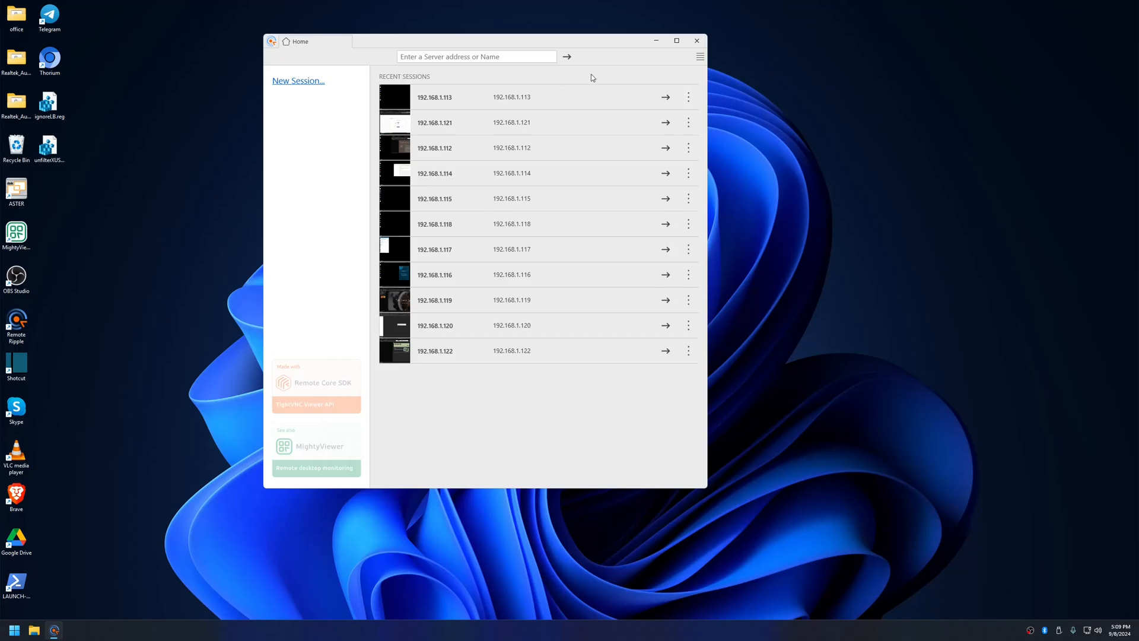
pyautogui.click(688, 96)
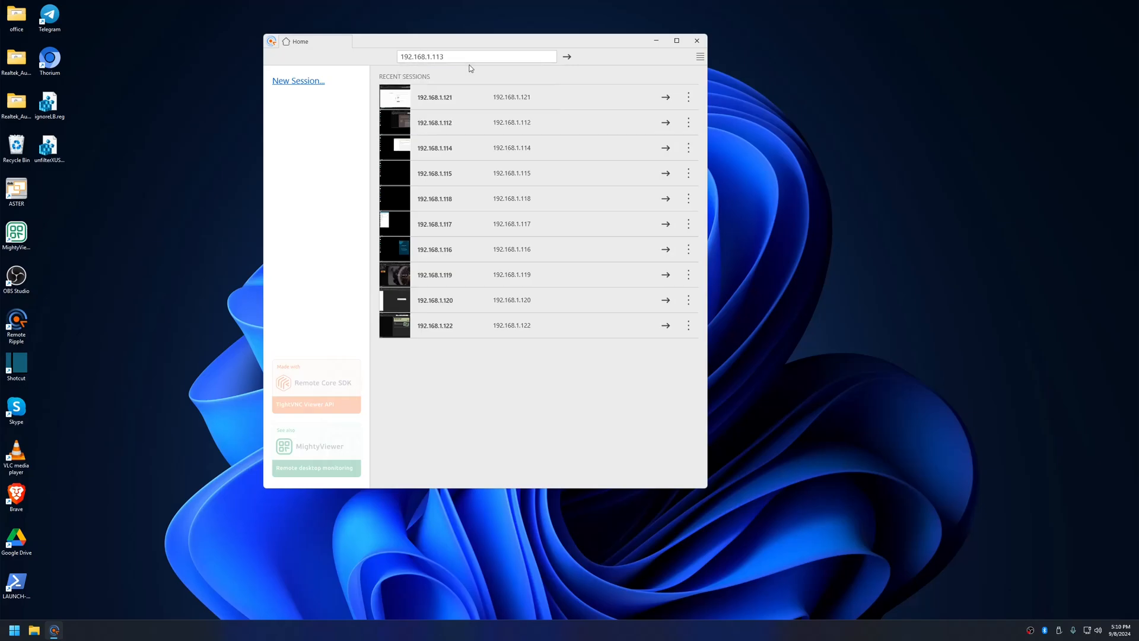
pyautogui.click(566, 57)
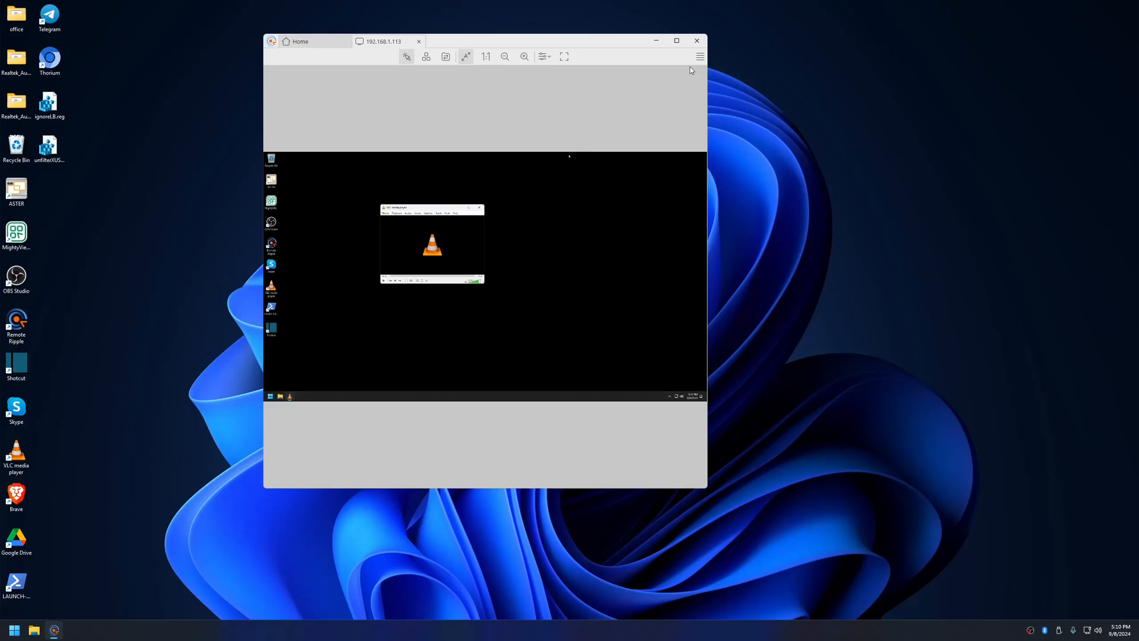
# Step: Maximize the session, then connect to 192.168.1.121 in a second tab and type 'youtub' there
pyautogui.click(675, 41)
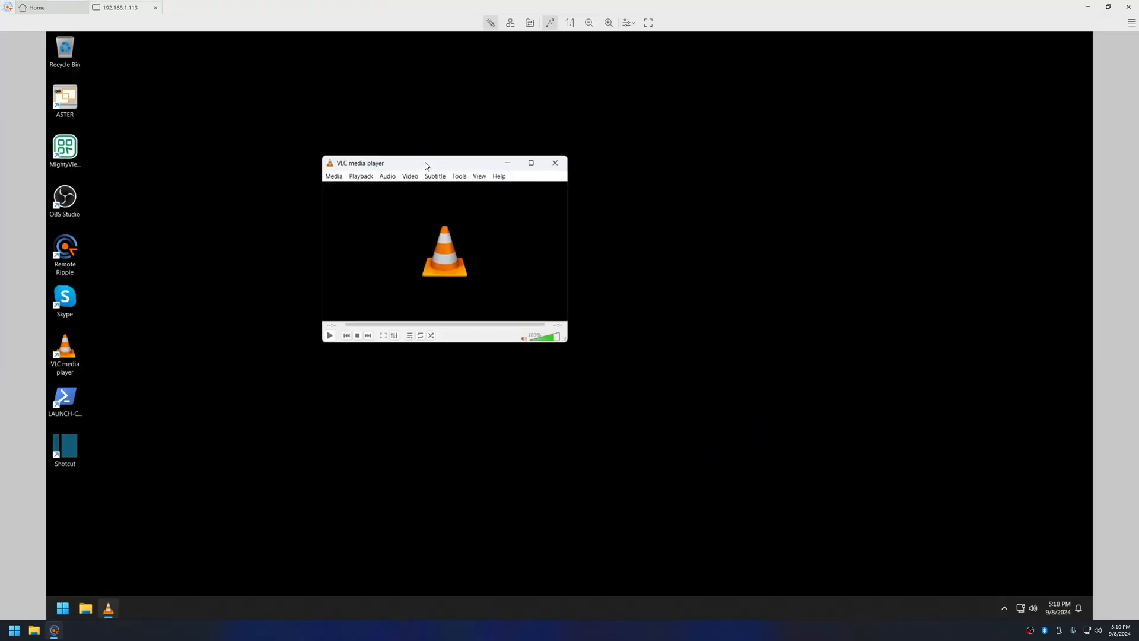
pyautogui.moveTo(425, 162); pyautogui.dragTo(598, 131)
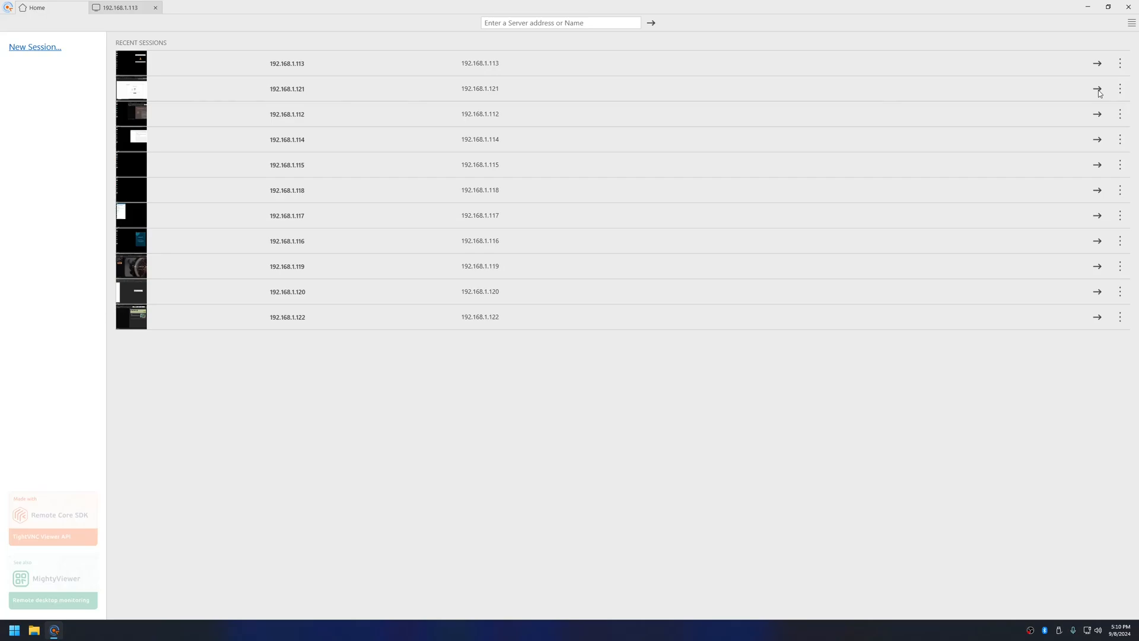
pyautogui.click(1096, 89)
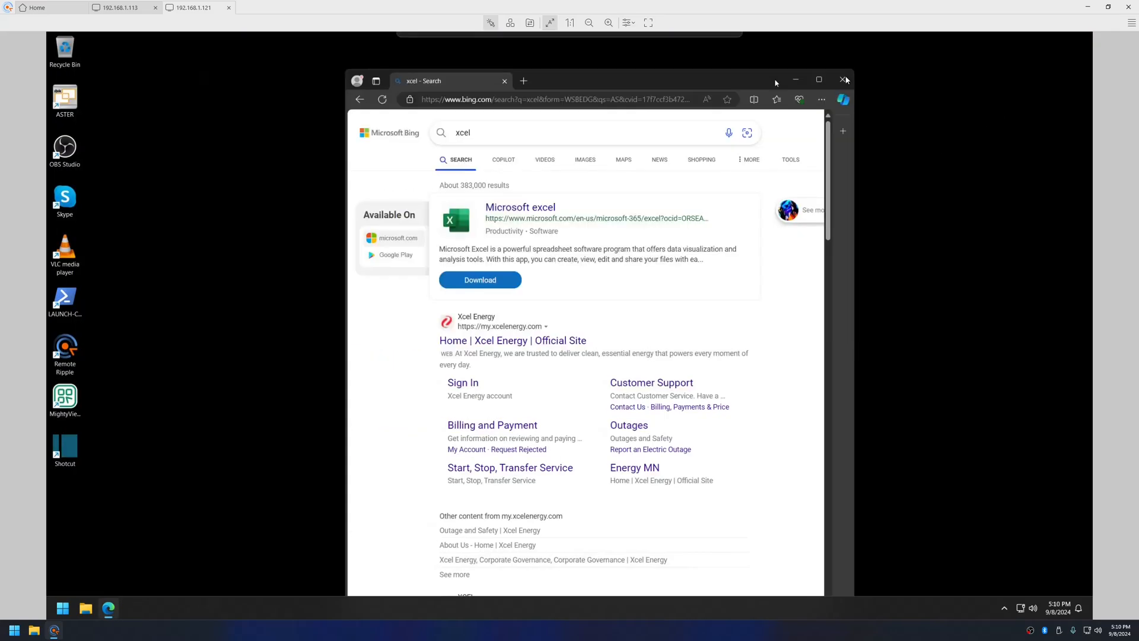
pyautogui.write('youtube./c')
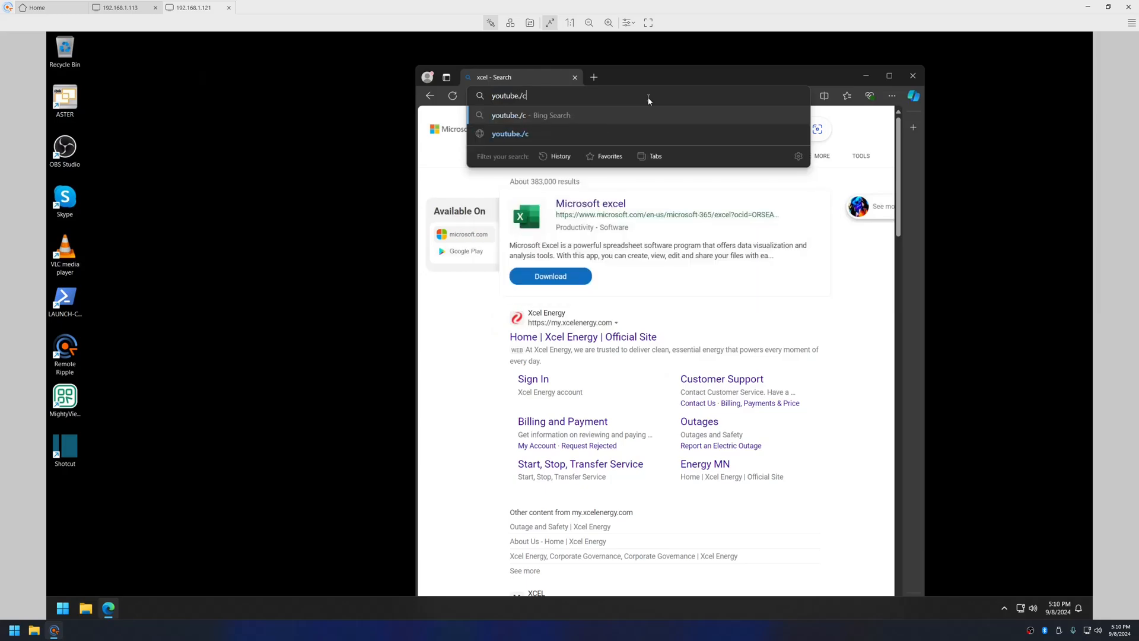
pyautogui.press('Backspace')
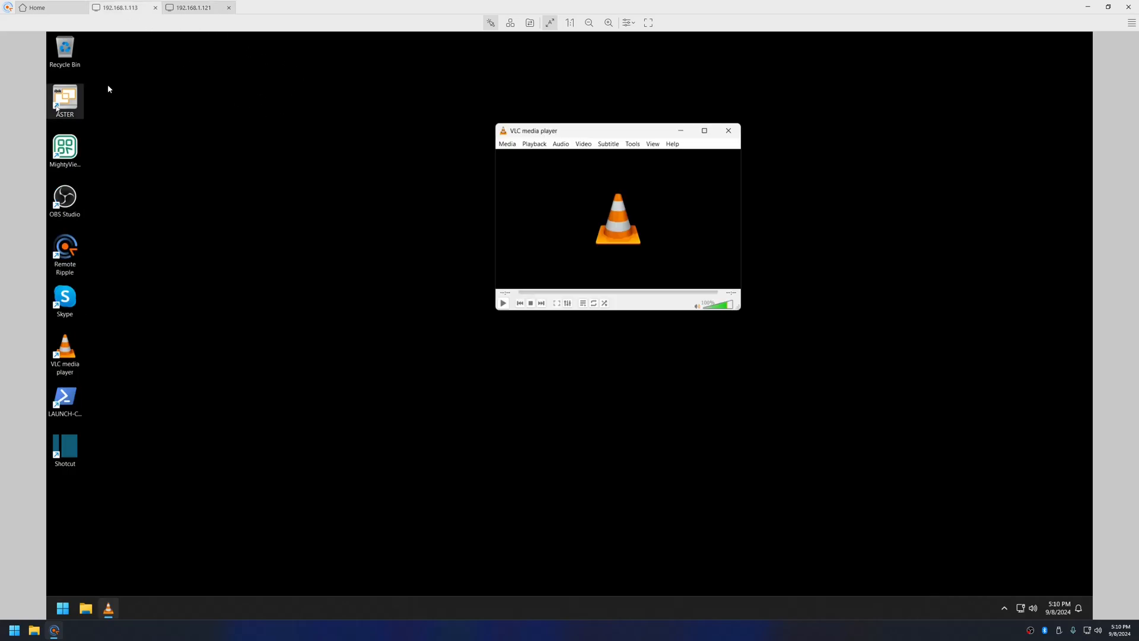
# Step: Drag the remote VLC window left near the top, then nudge it slightly right
pyautogui.moveTo(588, 131); pyautogui.dragTo(407, 111)
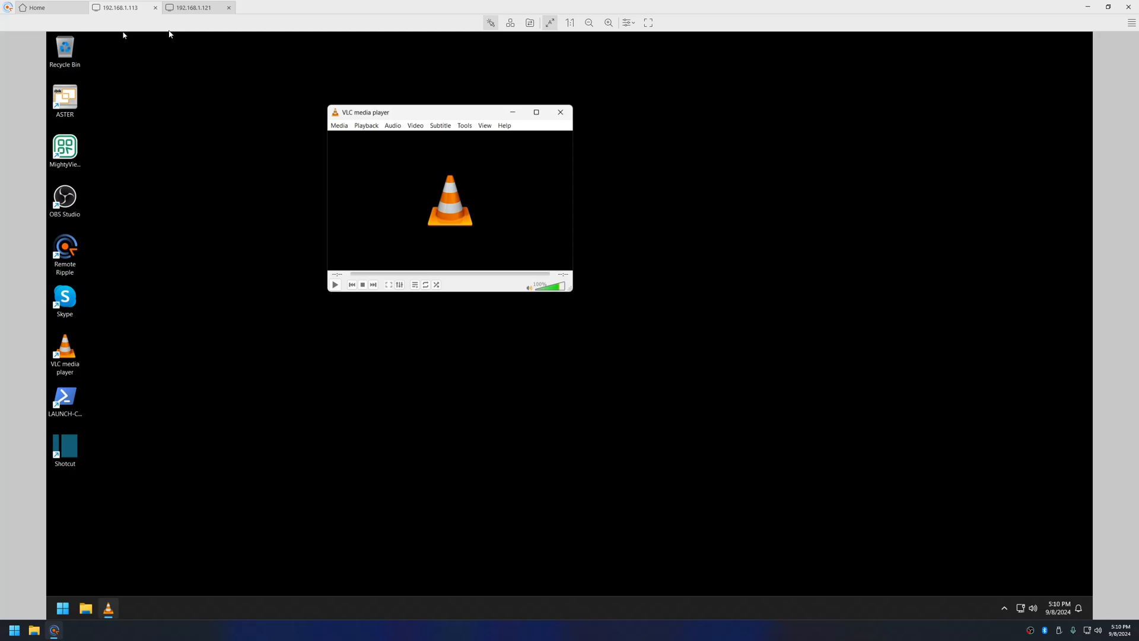
pyautogui.moveTo(59, 8)
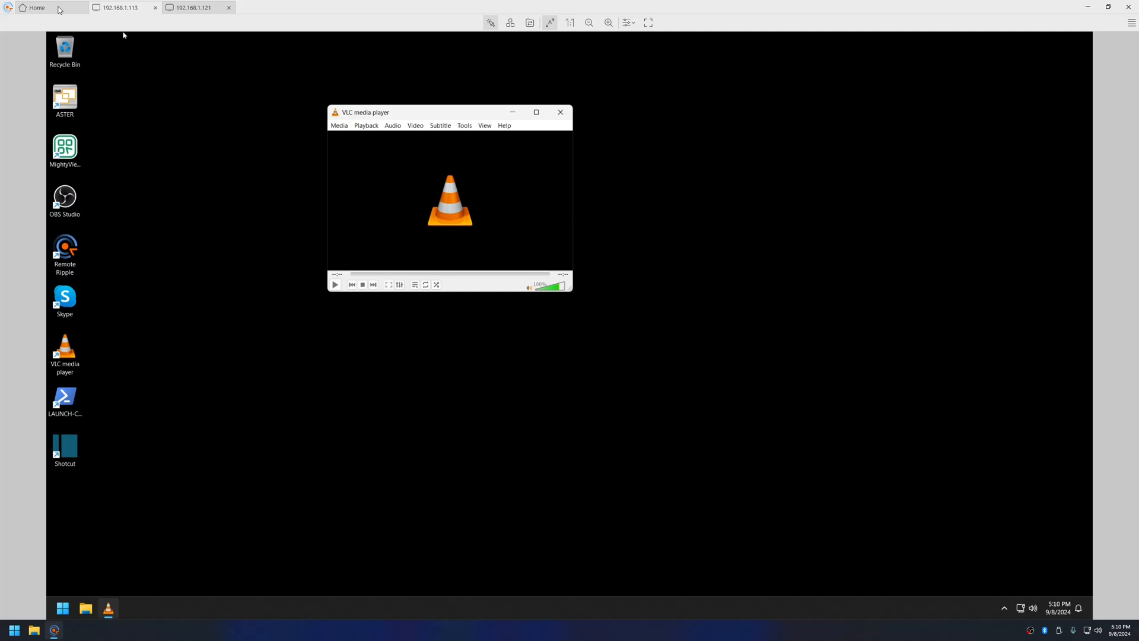
pyautogui.moveTo(425, 111); pyautogui.dragTo(466, 111)
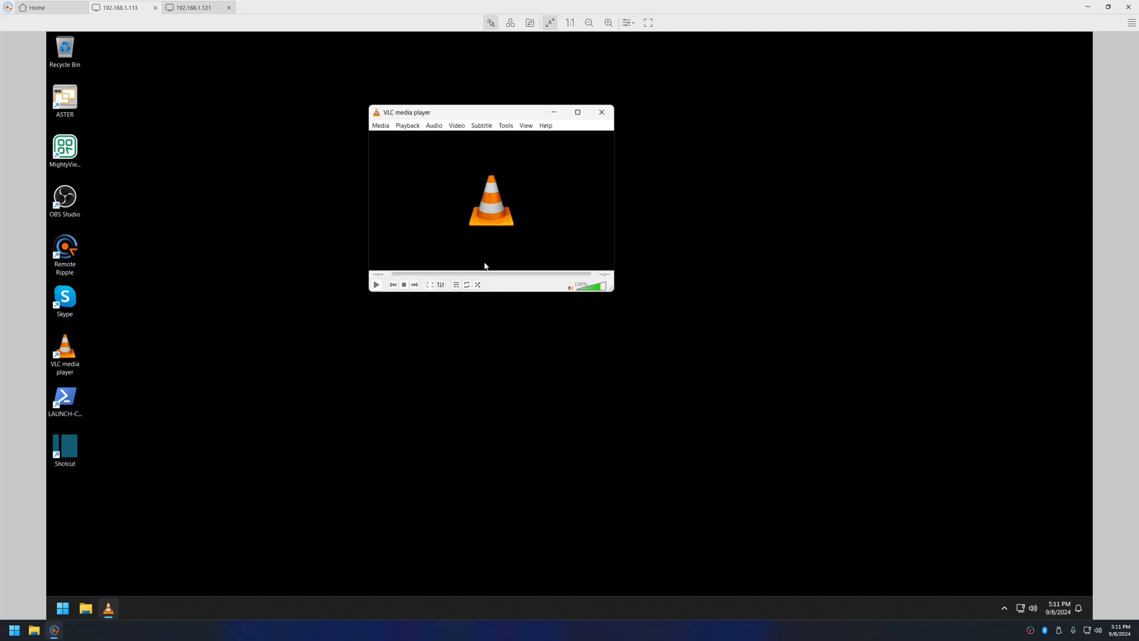